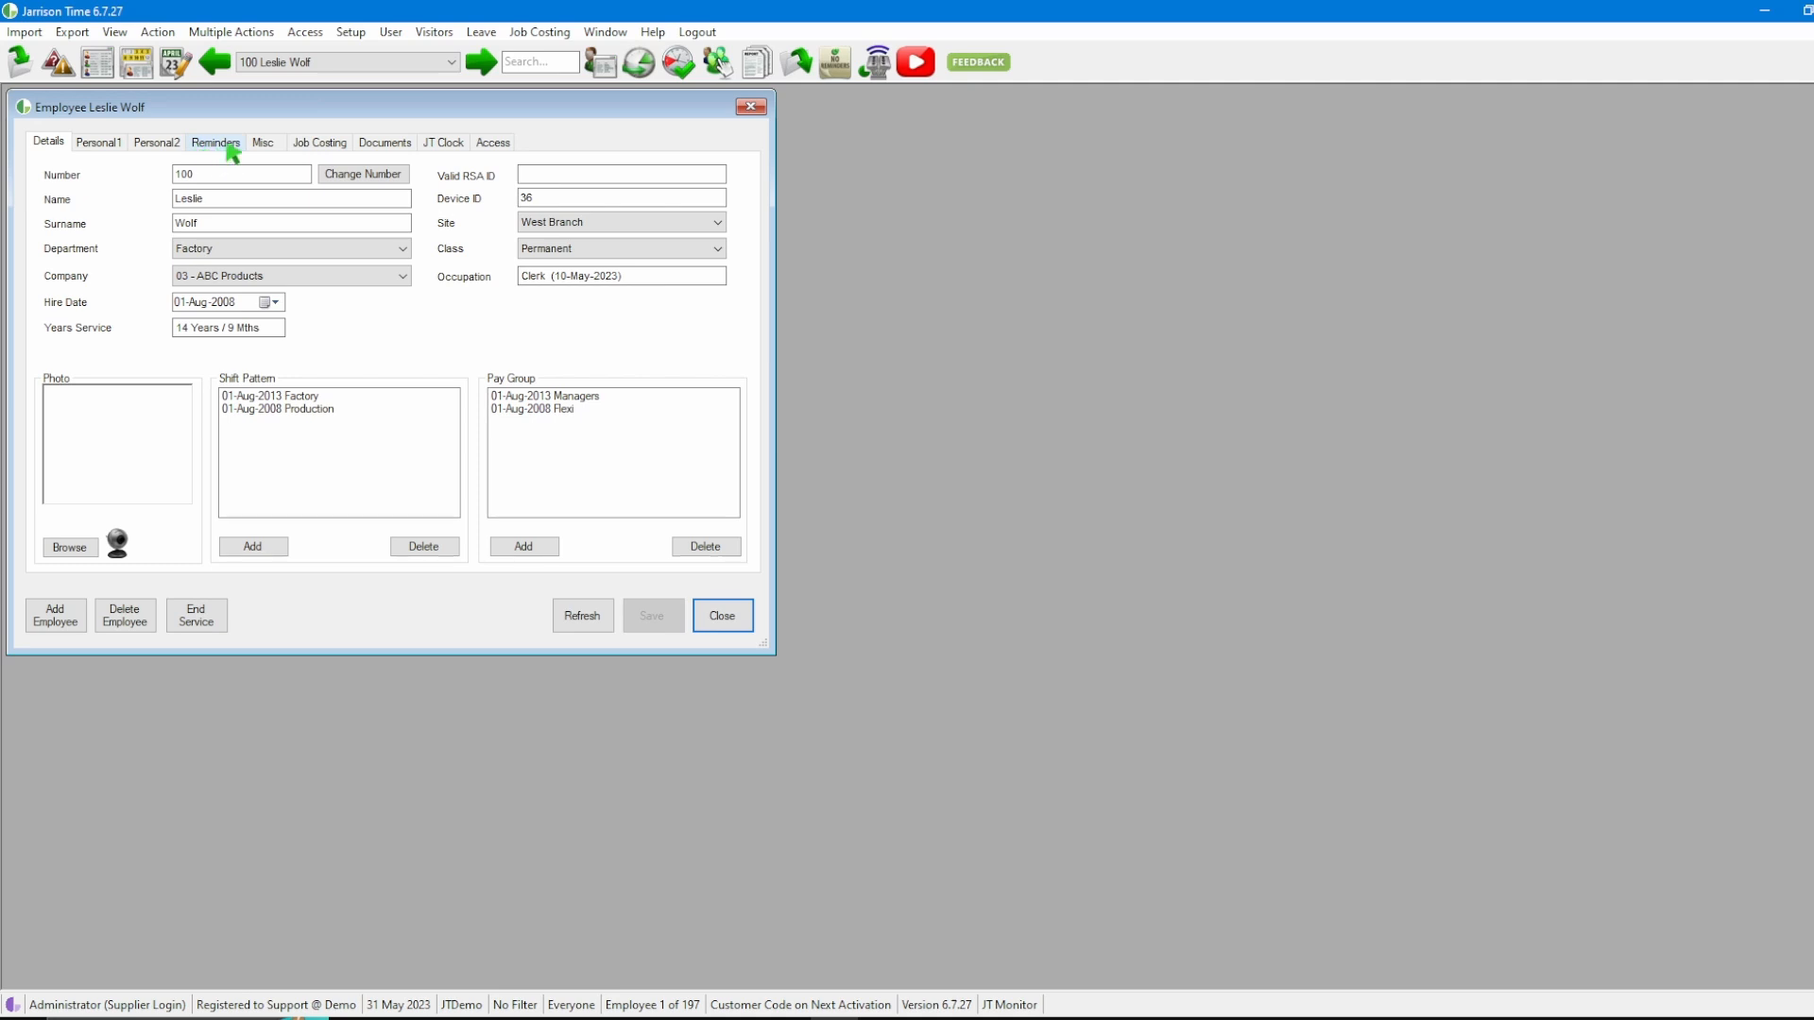
left_click(216, 142)
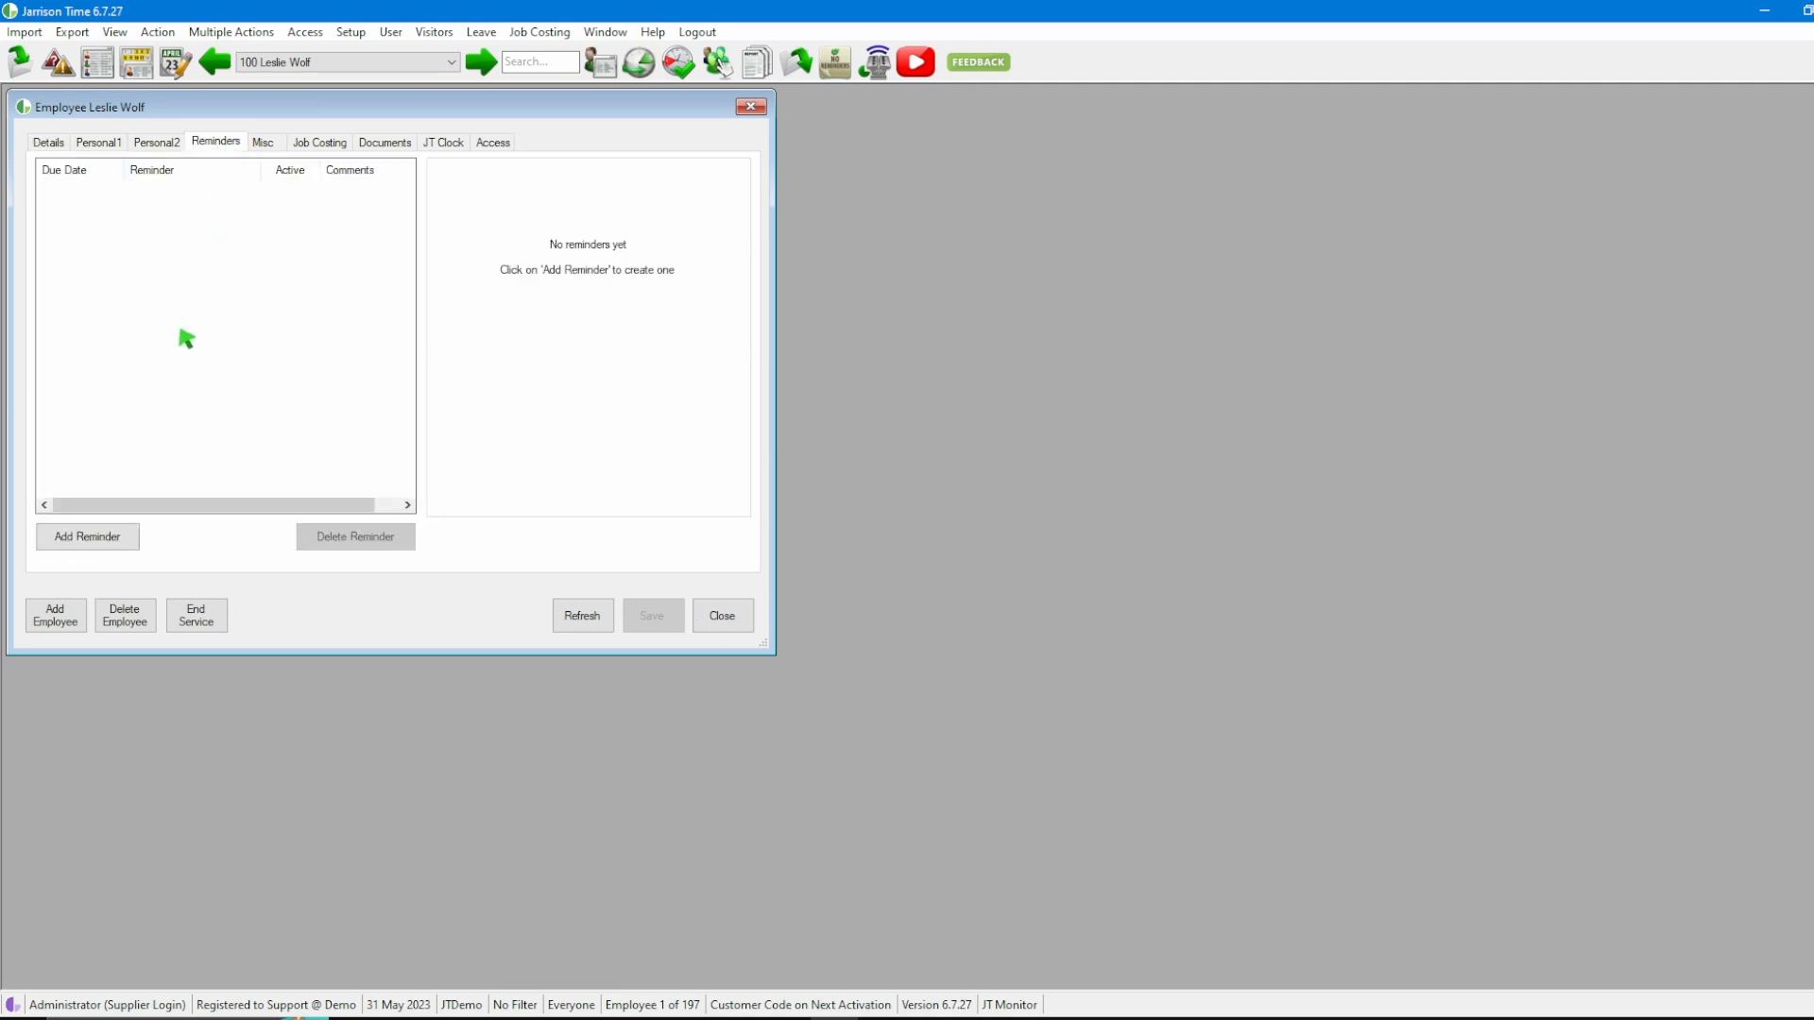
left_click(87, 534)
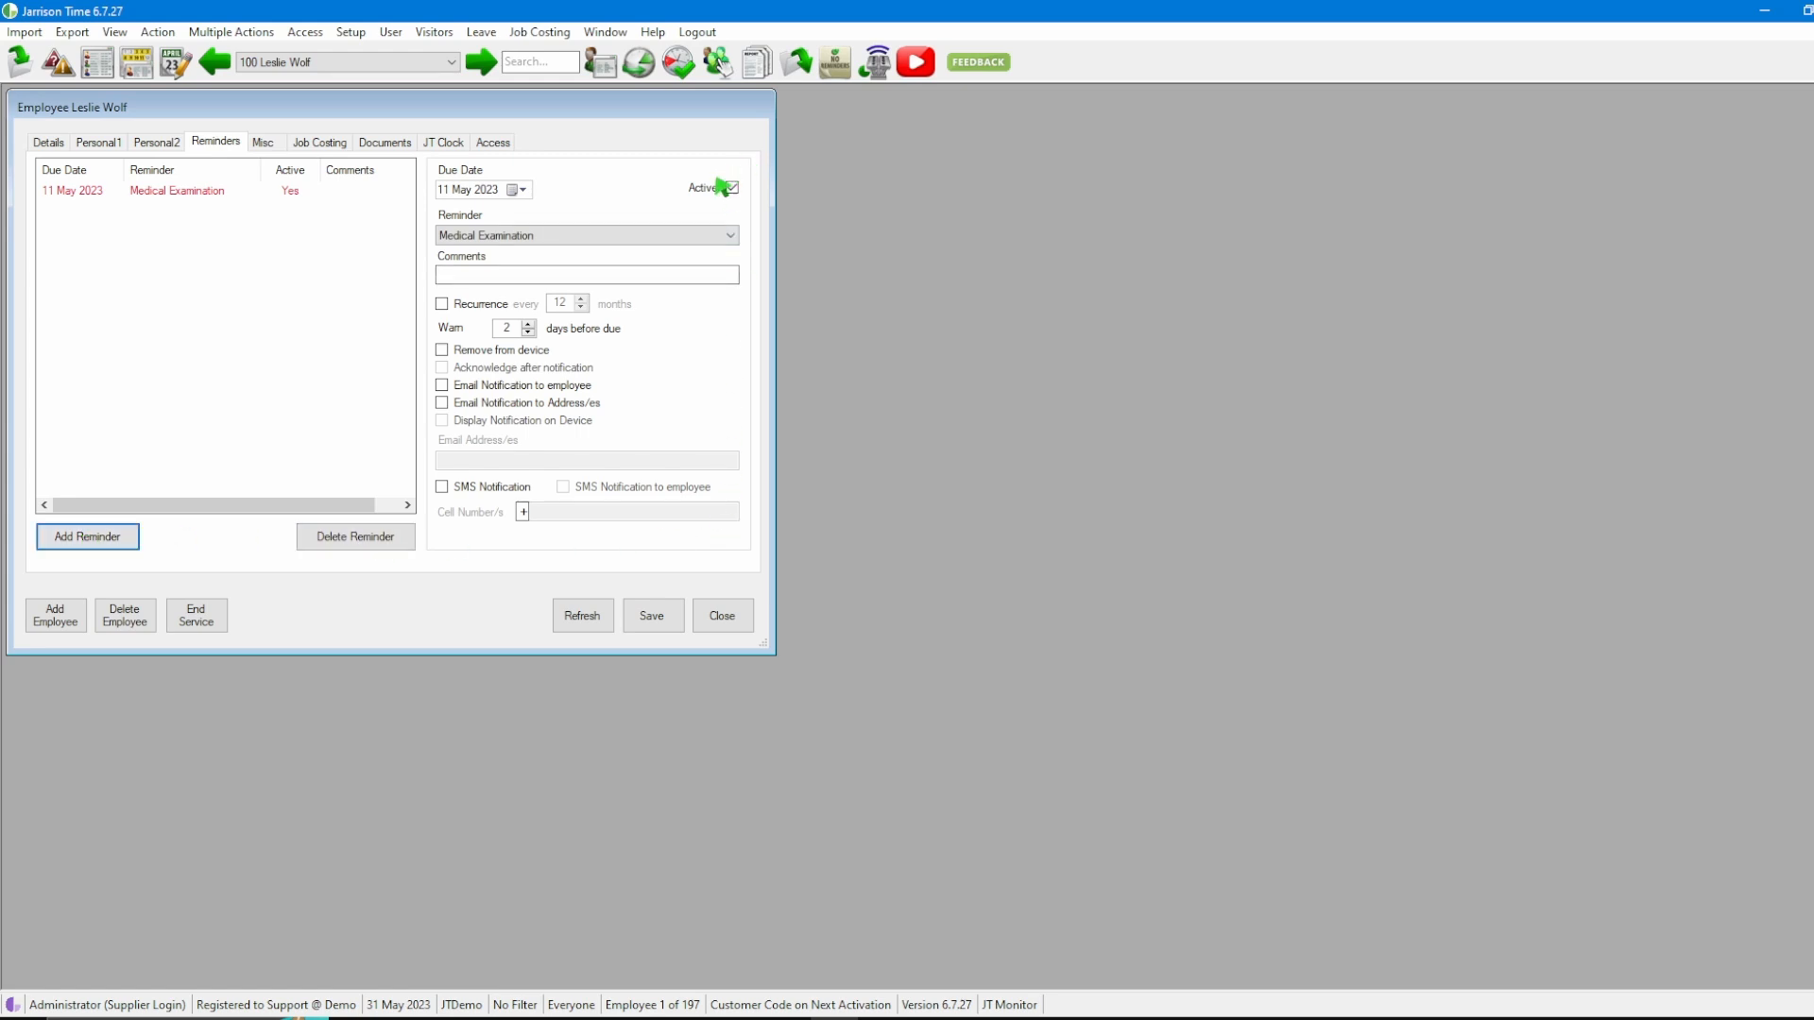
left_click(524, 189)
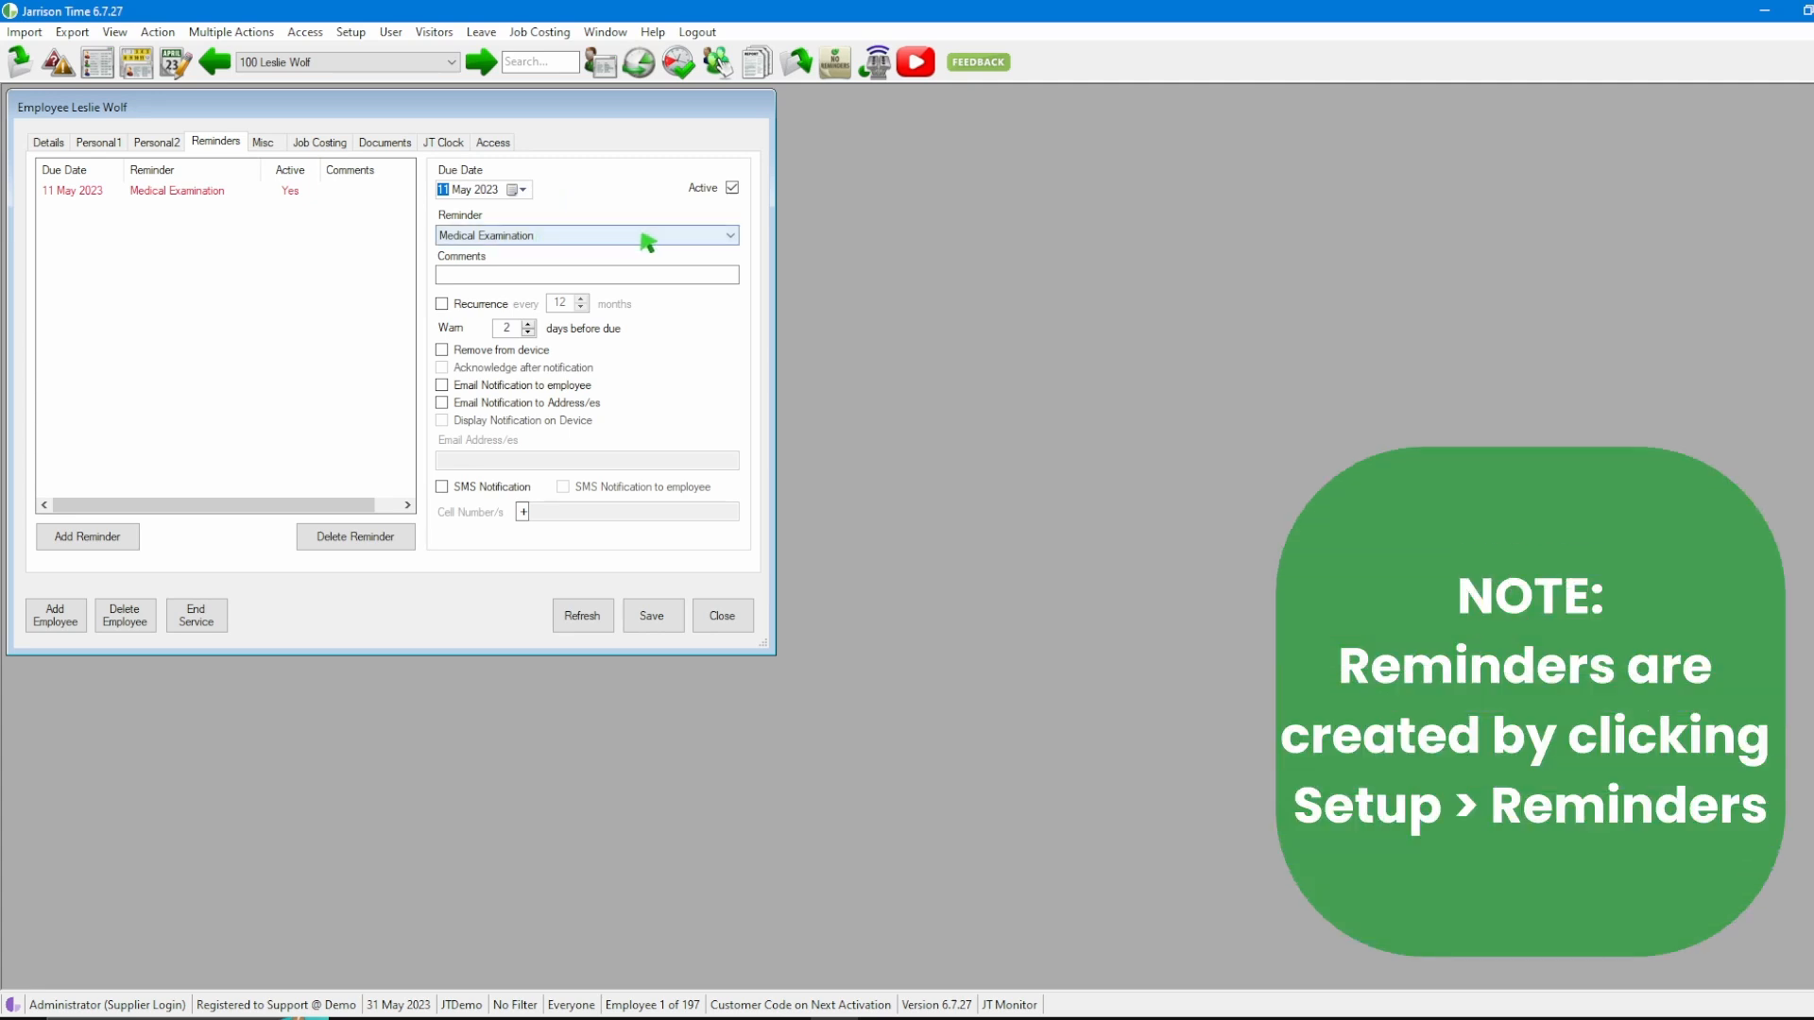
left_click(729, 235)
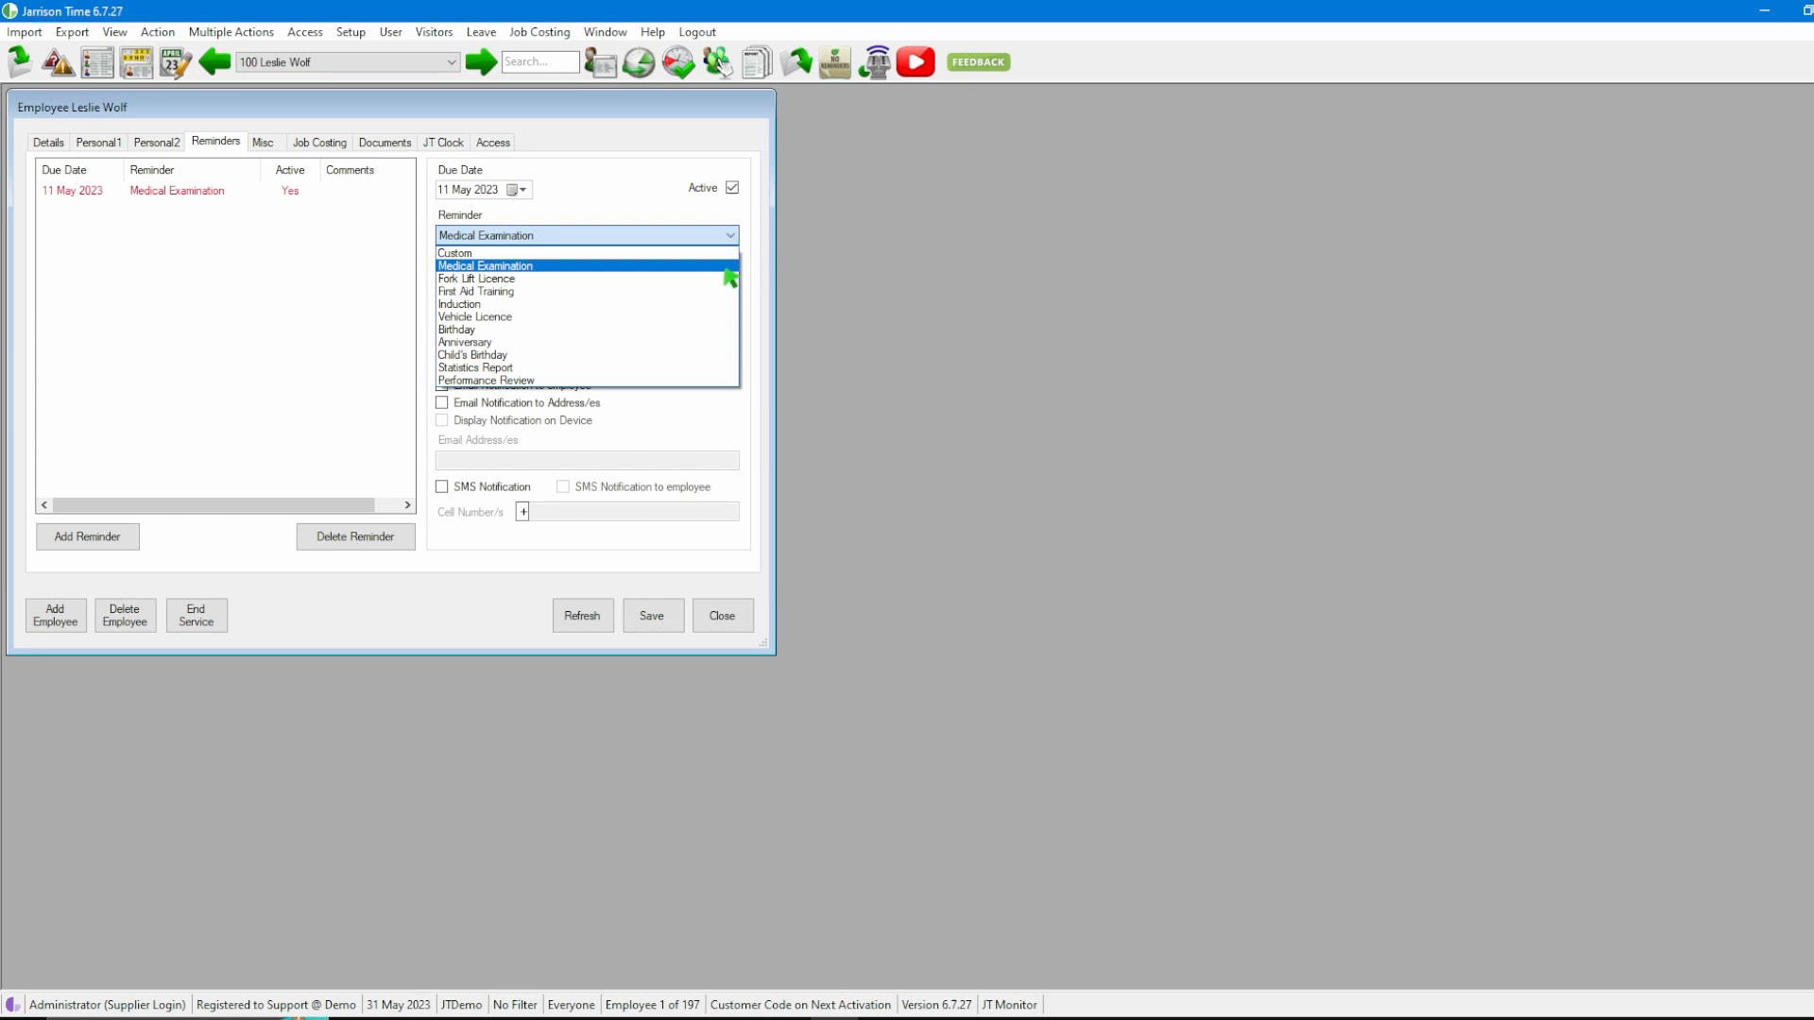
left_click(484, 264)
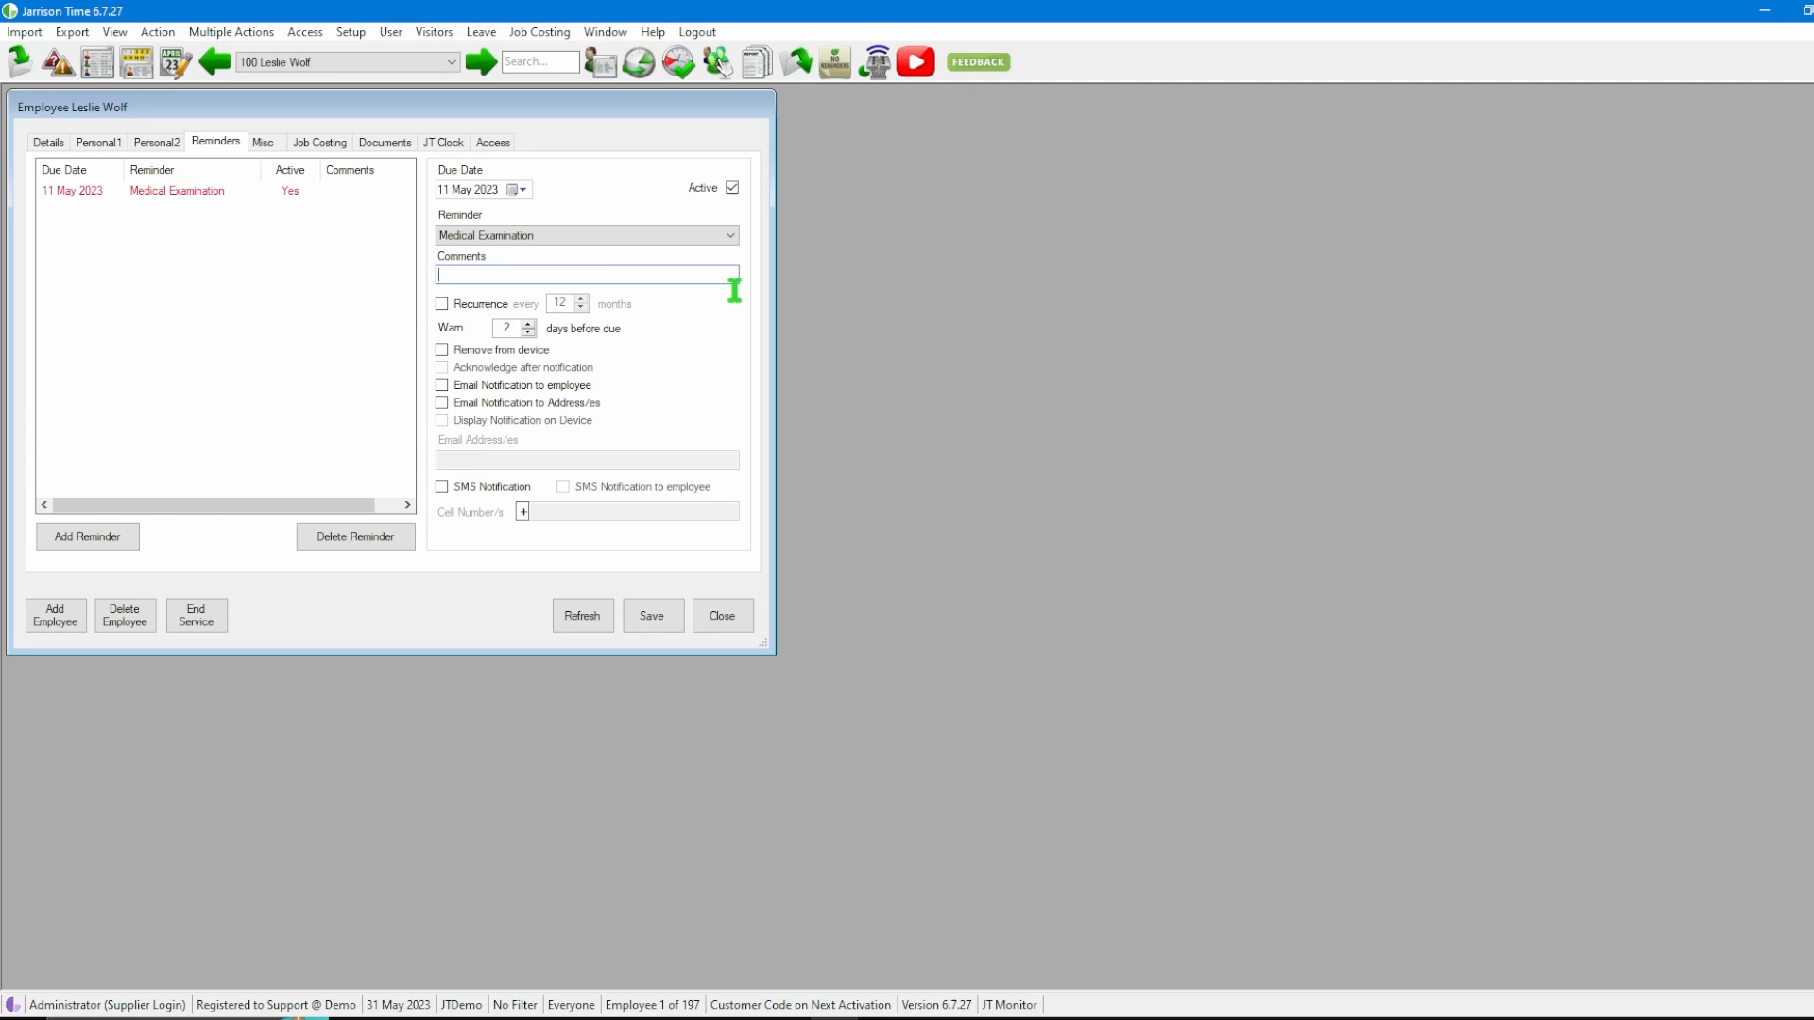
mouse_move(648, 306)
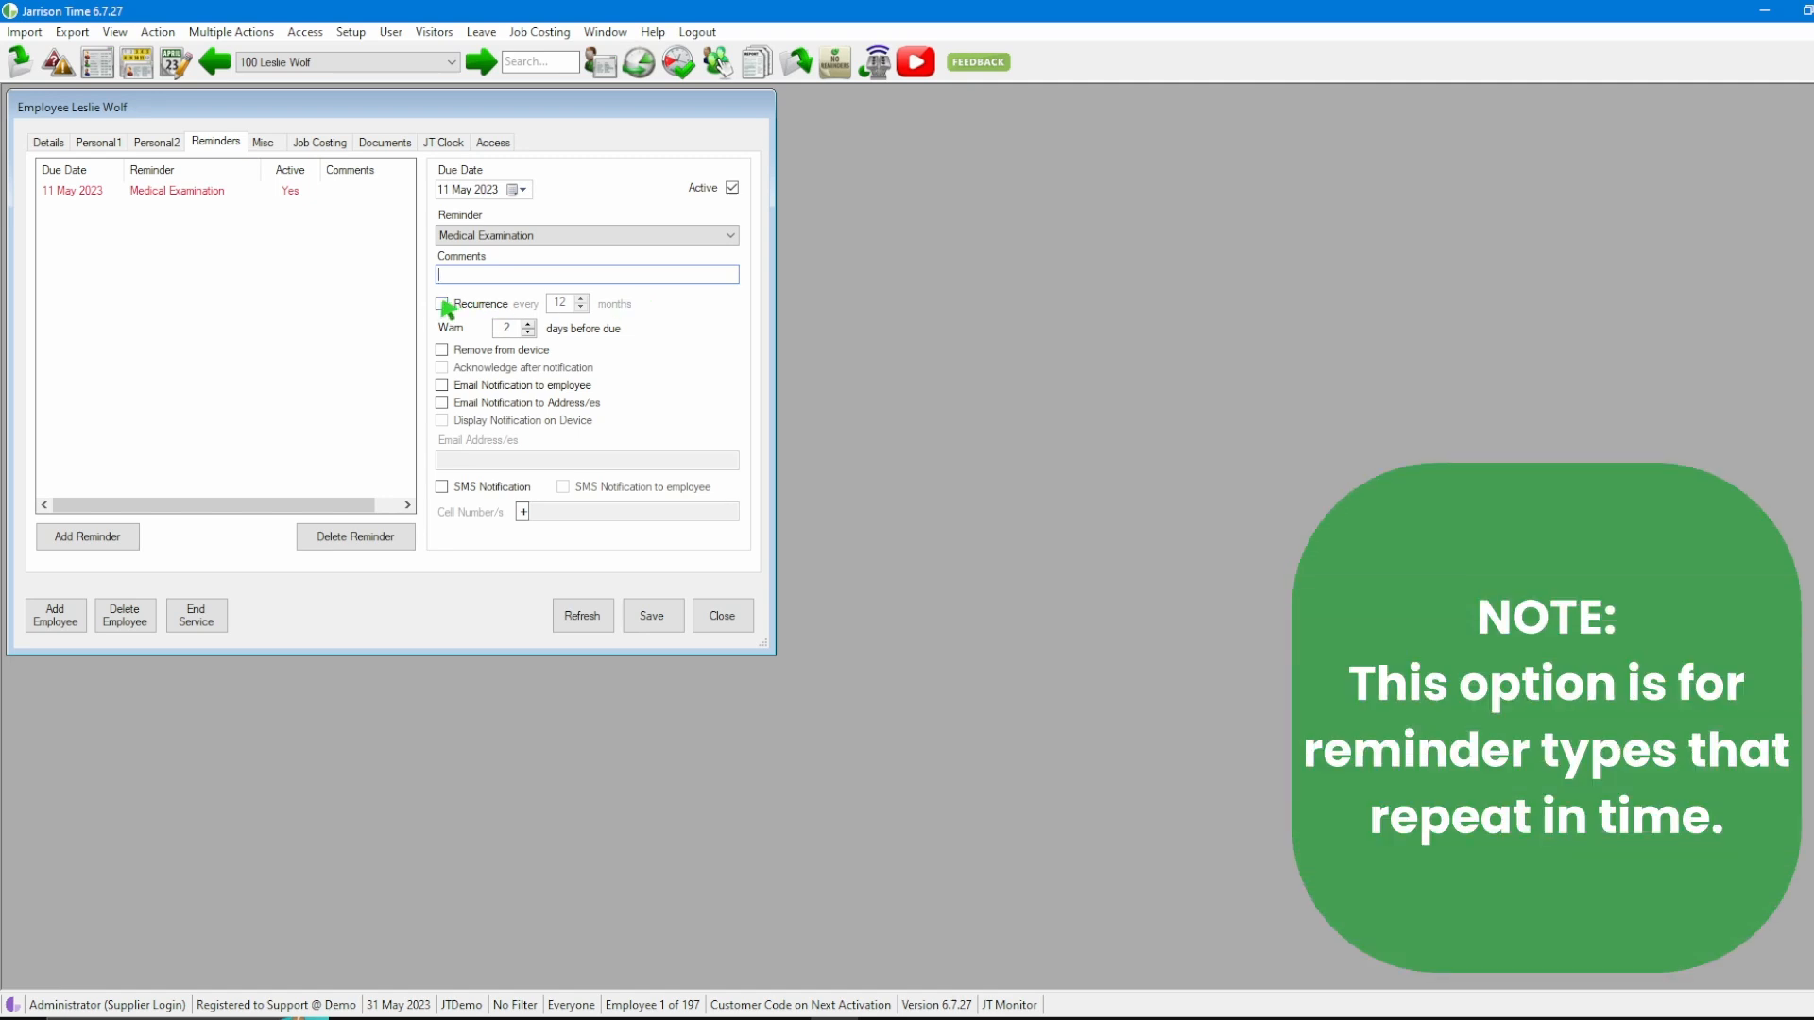
left_click(440, 302)
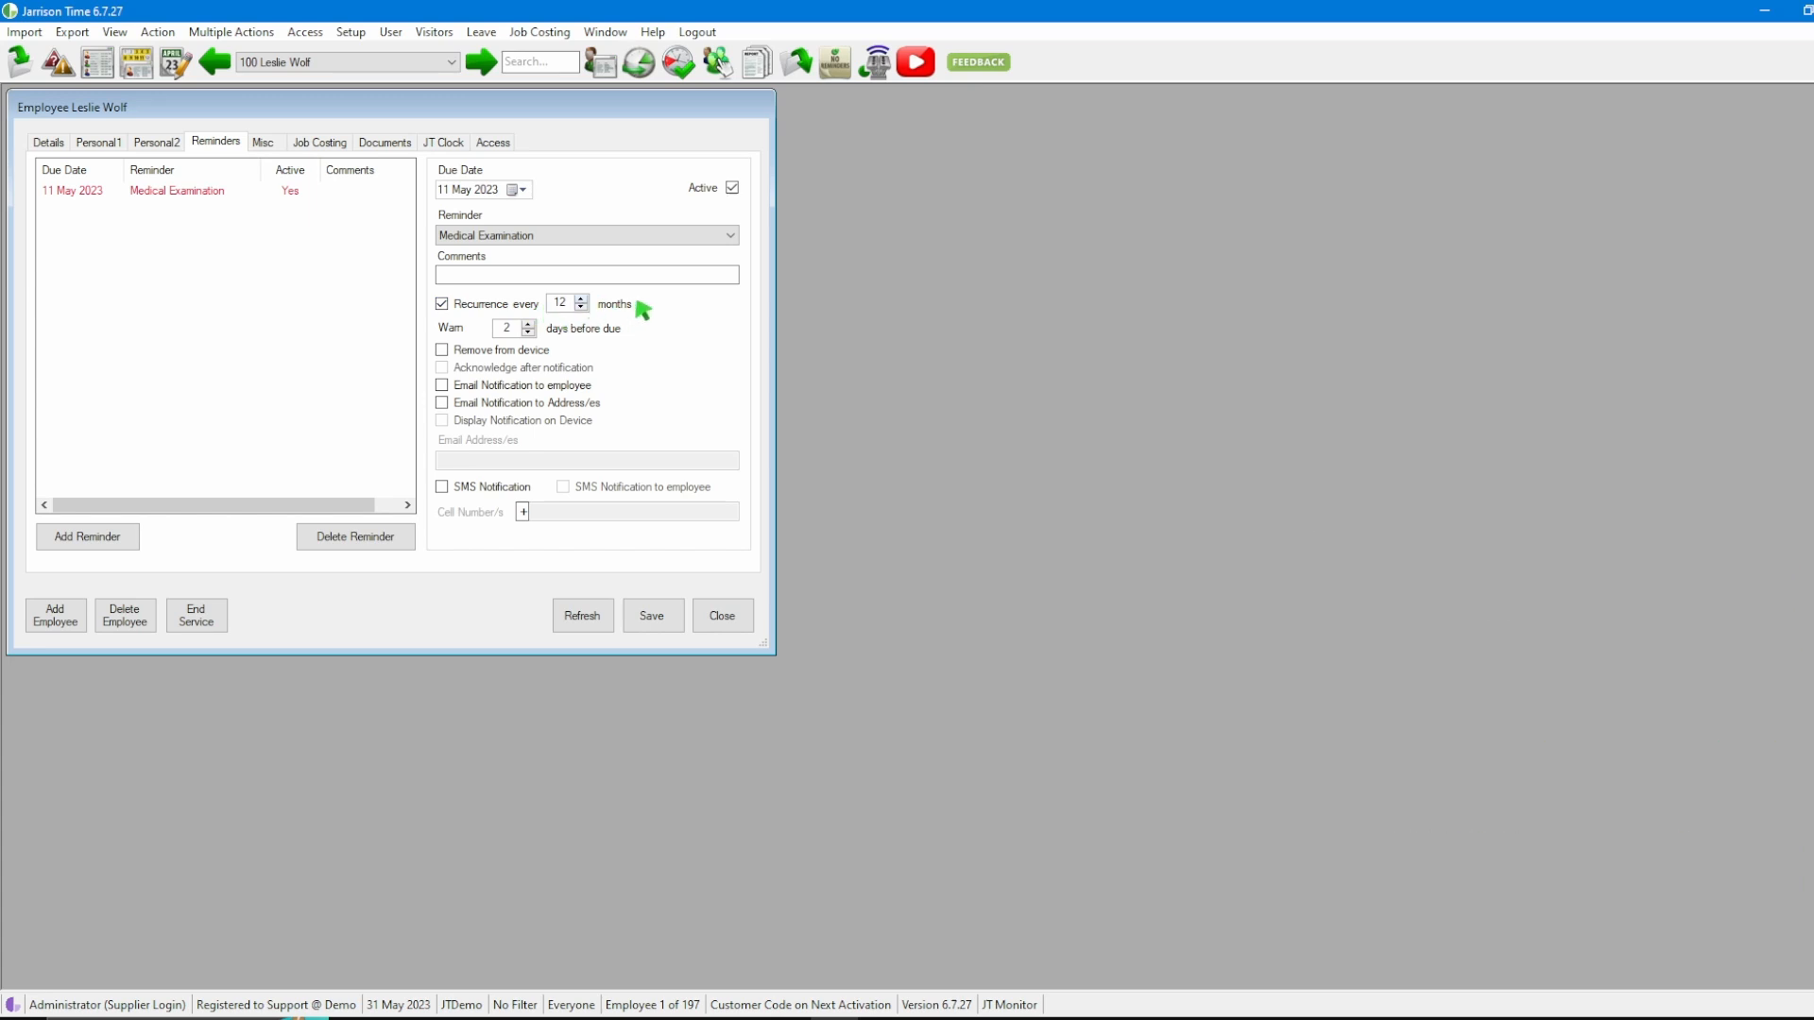
left_click(441, 304)
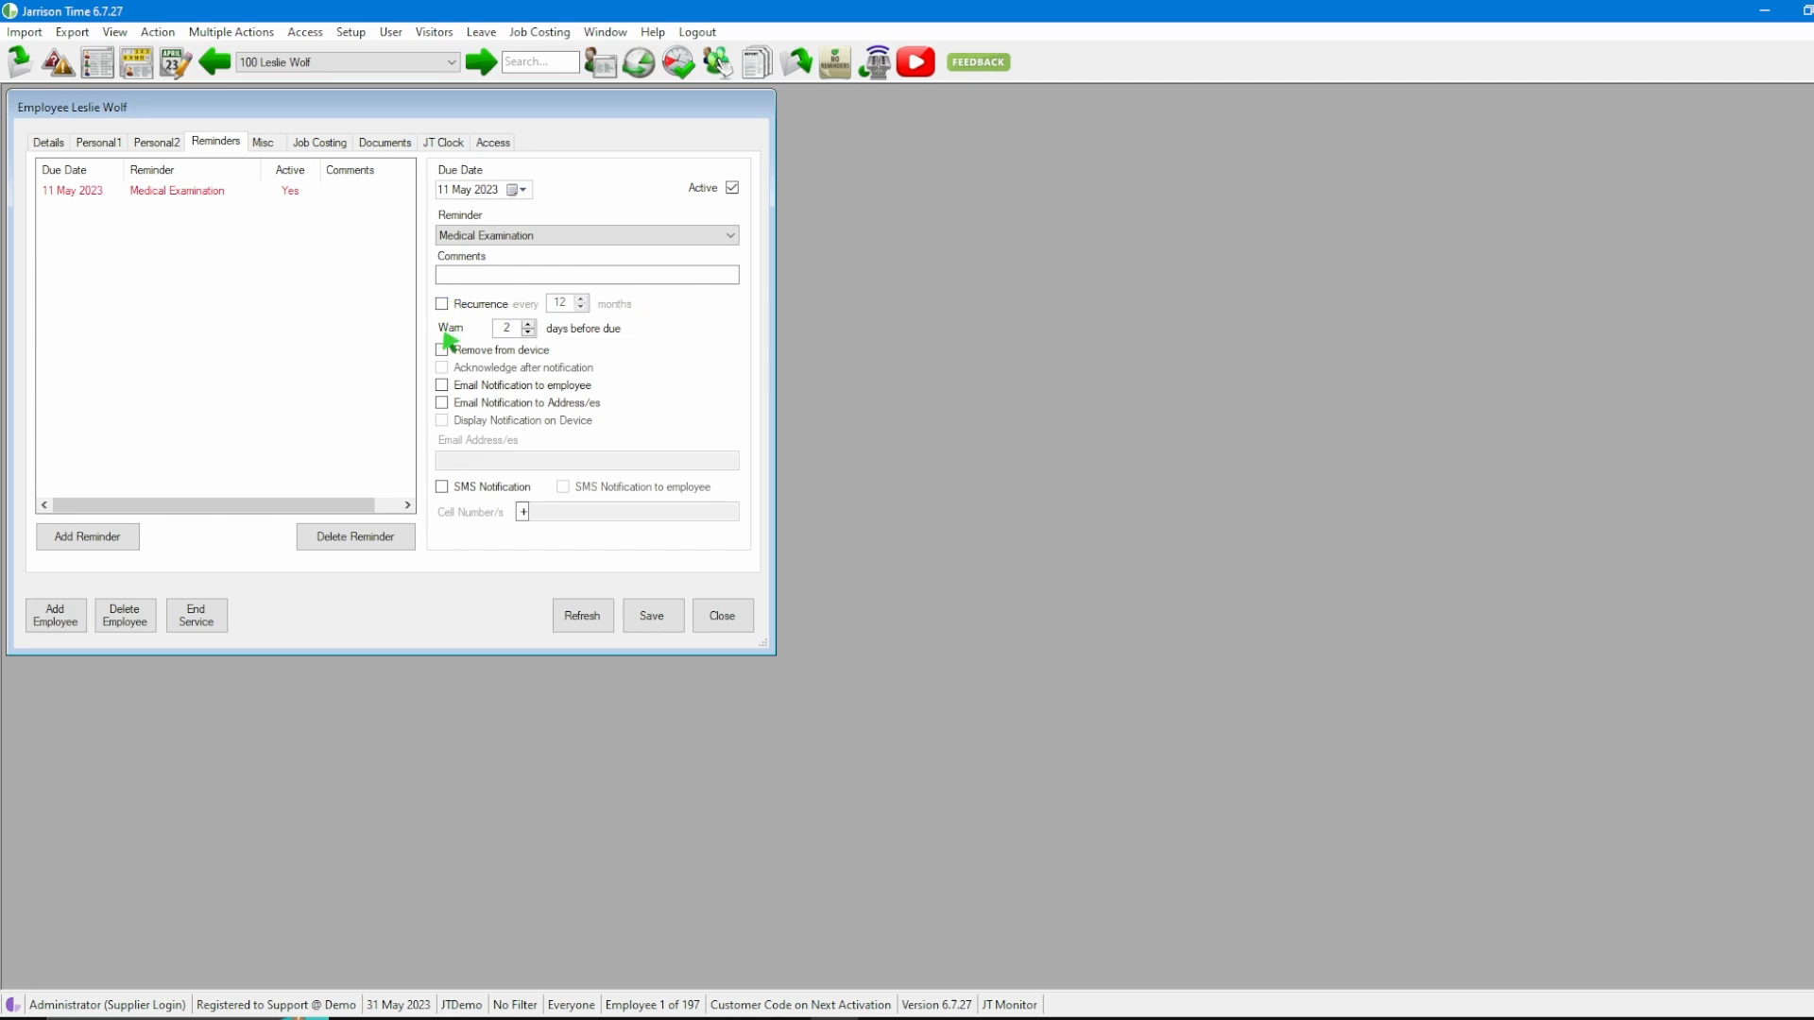
mouse_move(495, 348)
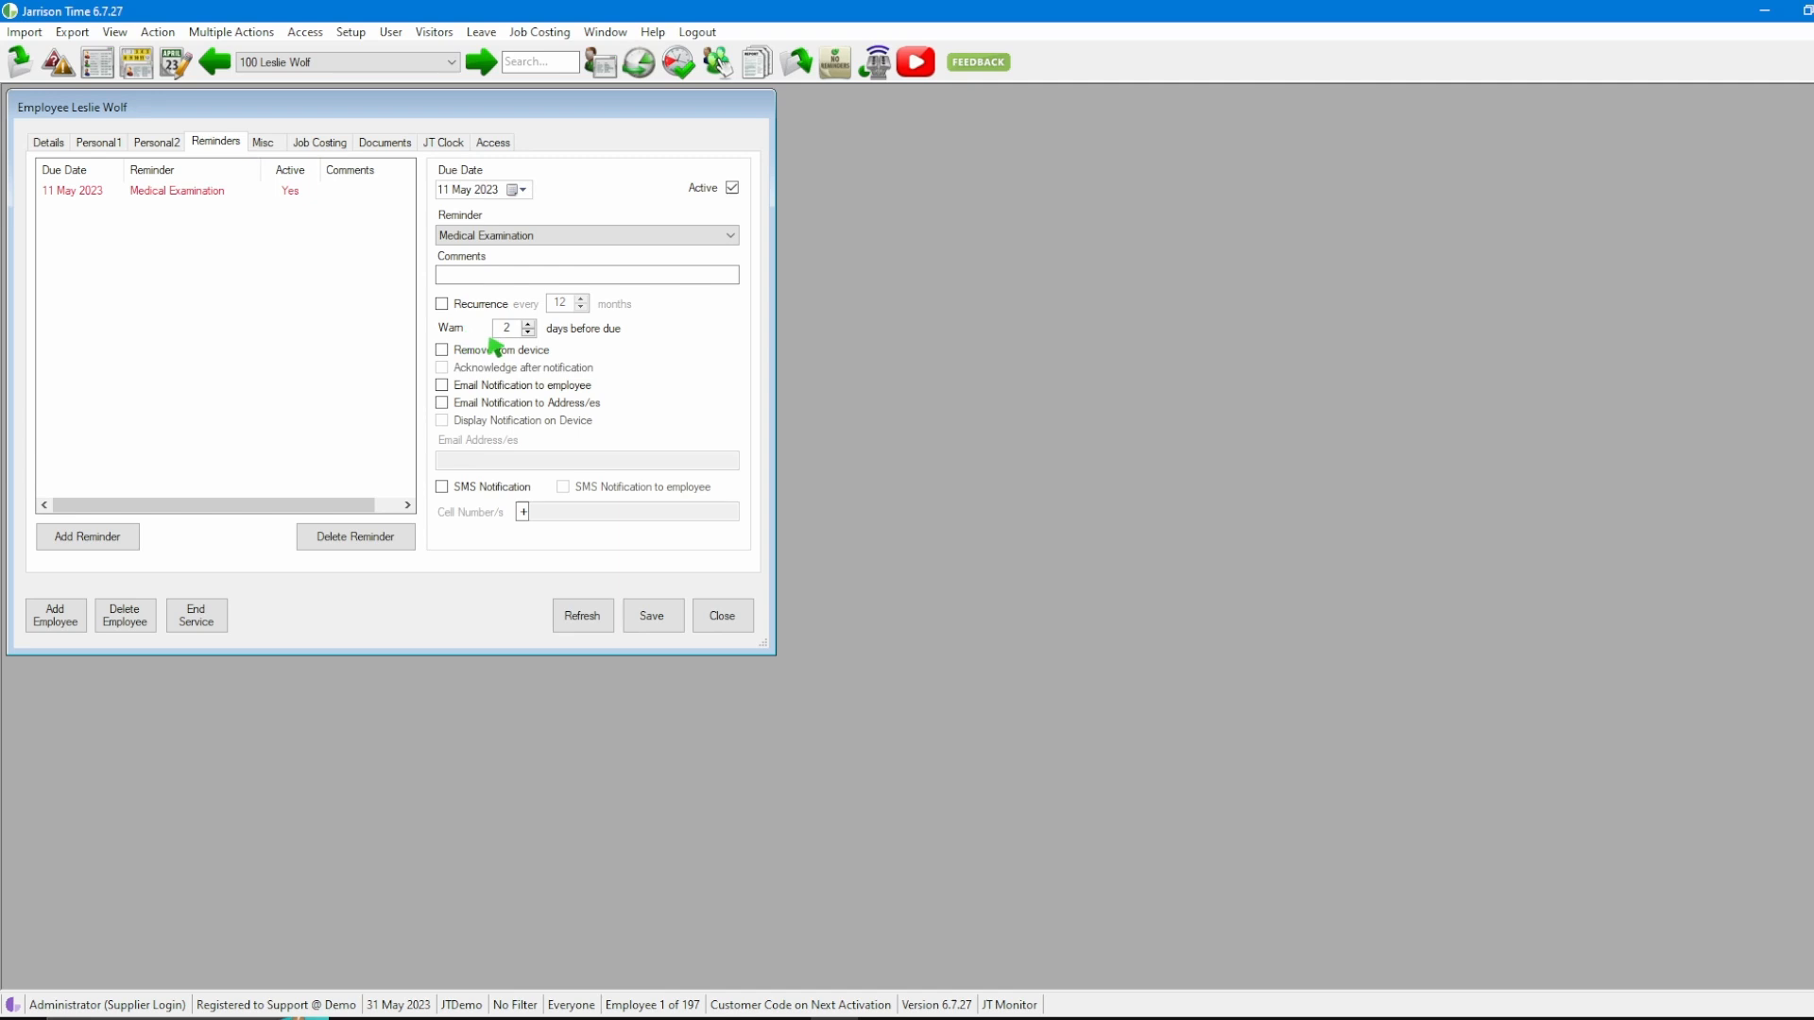
mouse_move(529, 327)
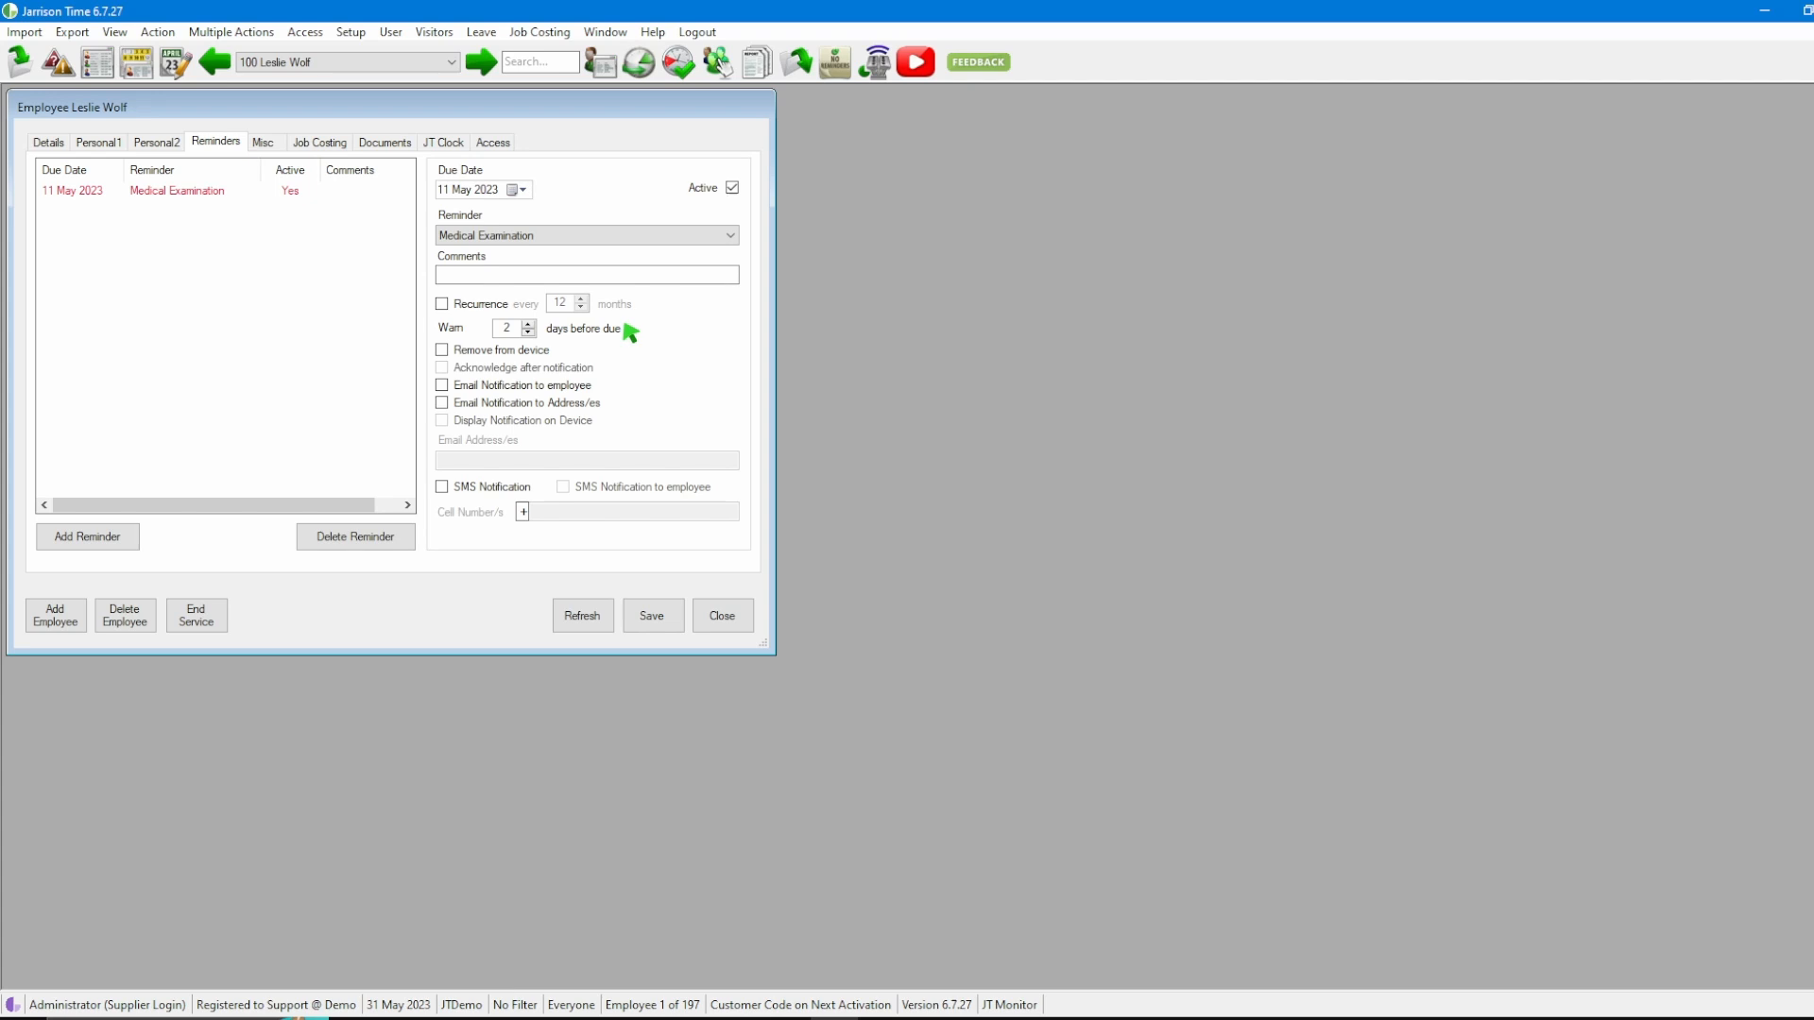
mouse_move(488, 355)
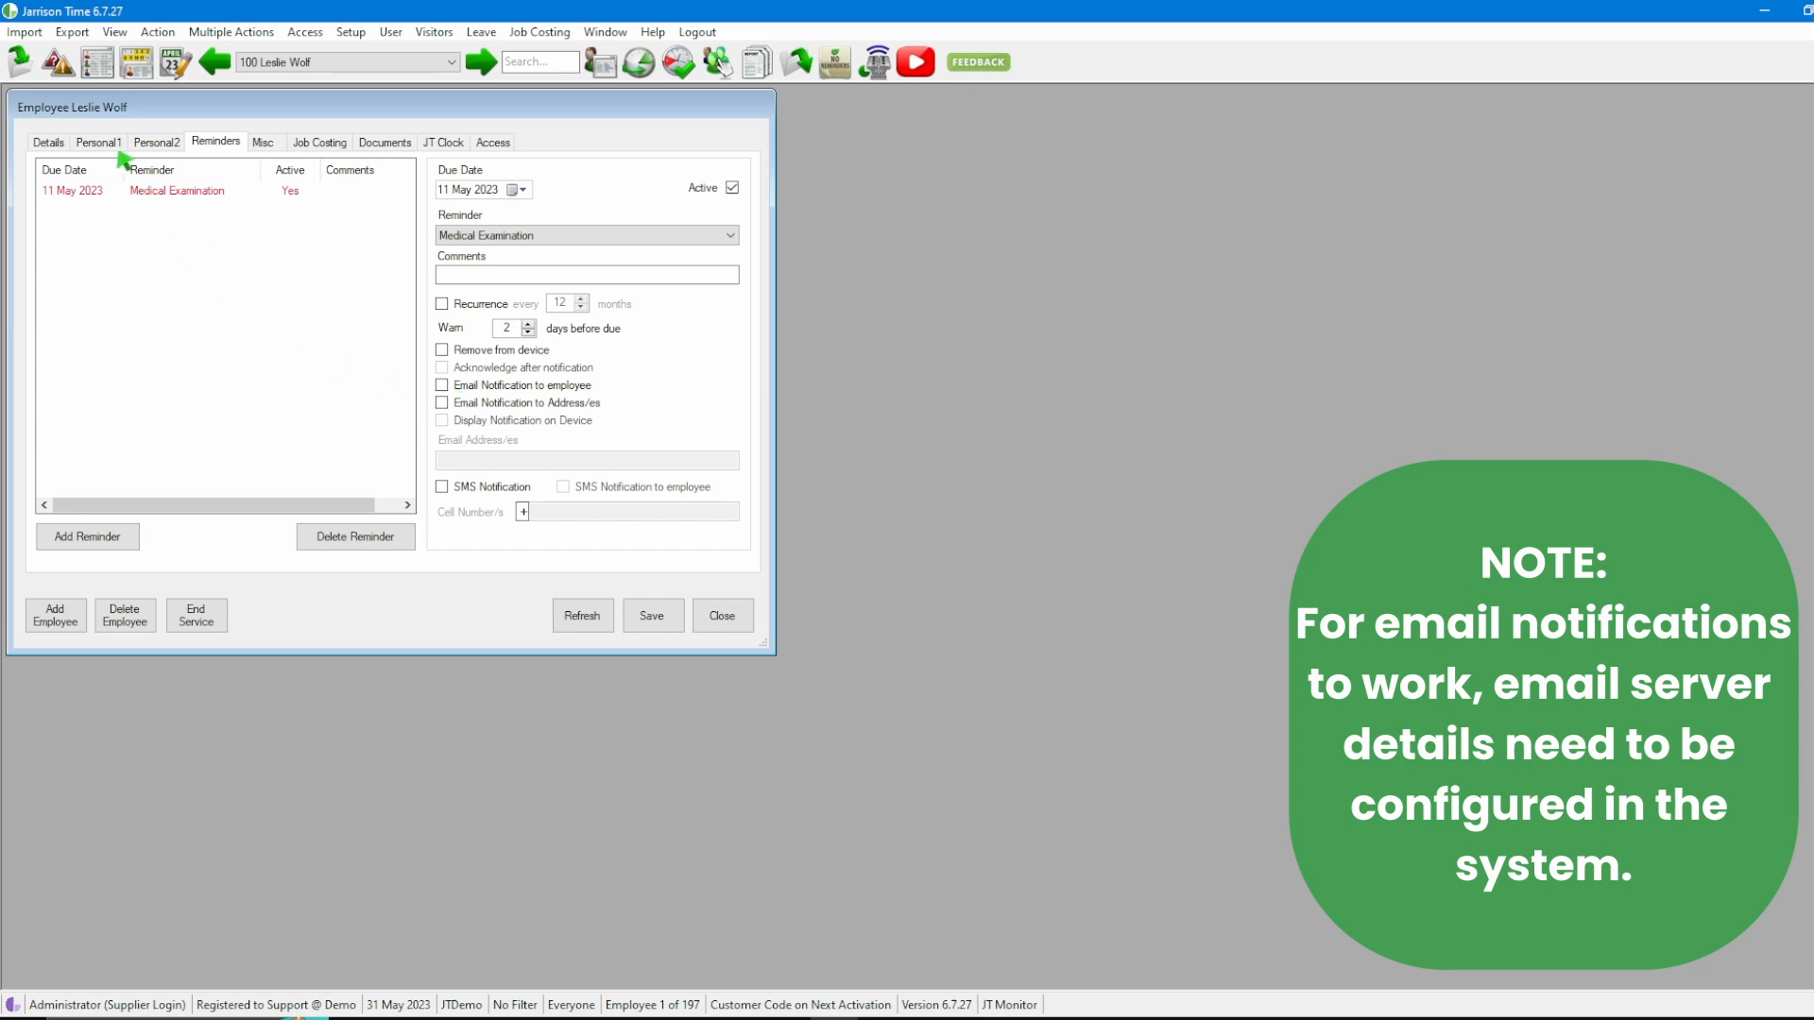
left_click(98, 141)
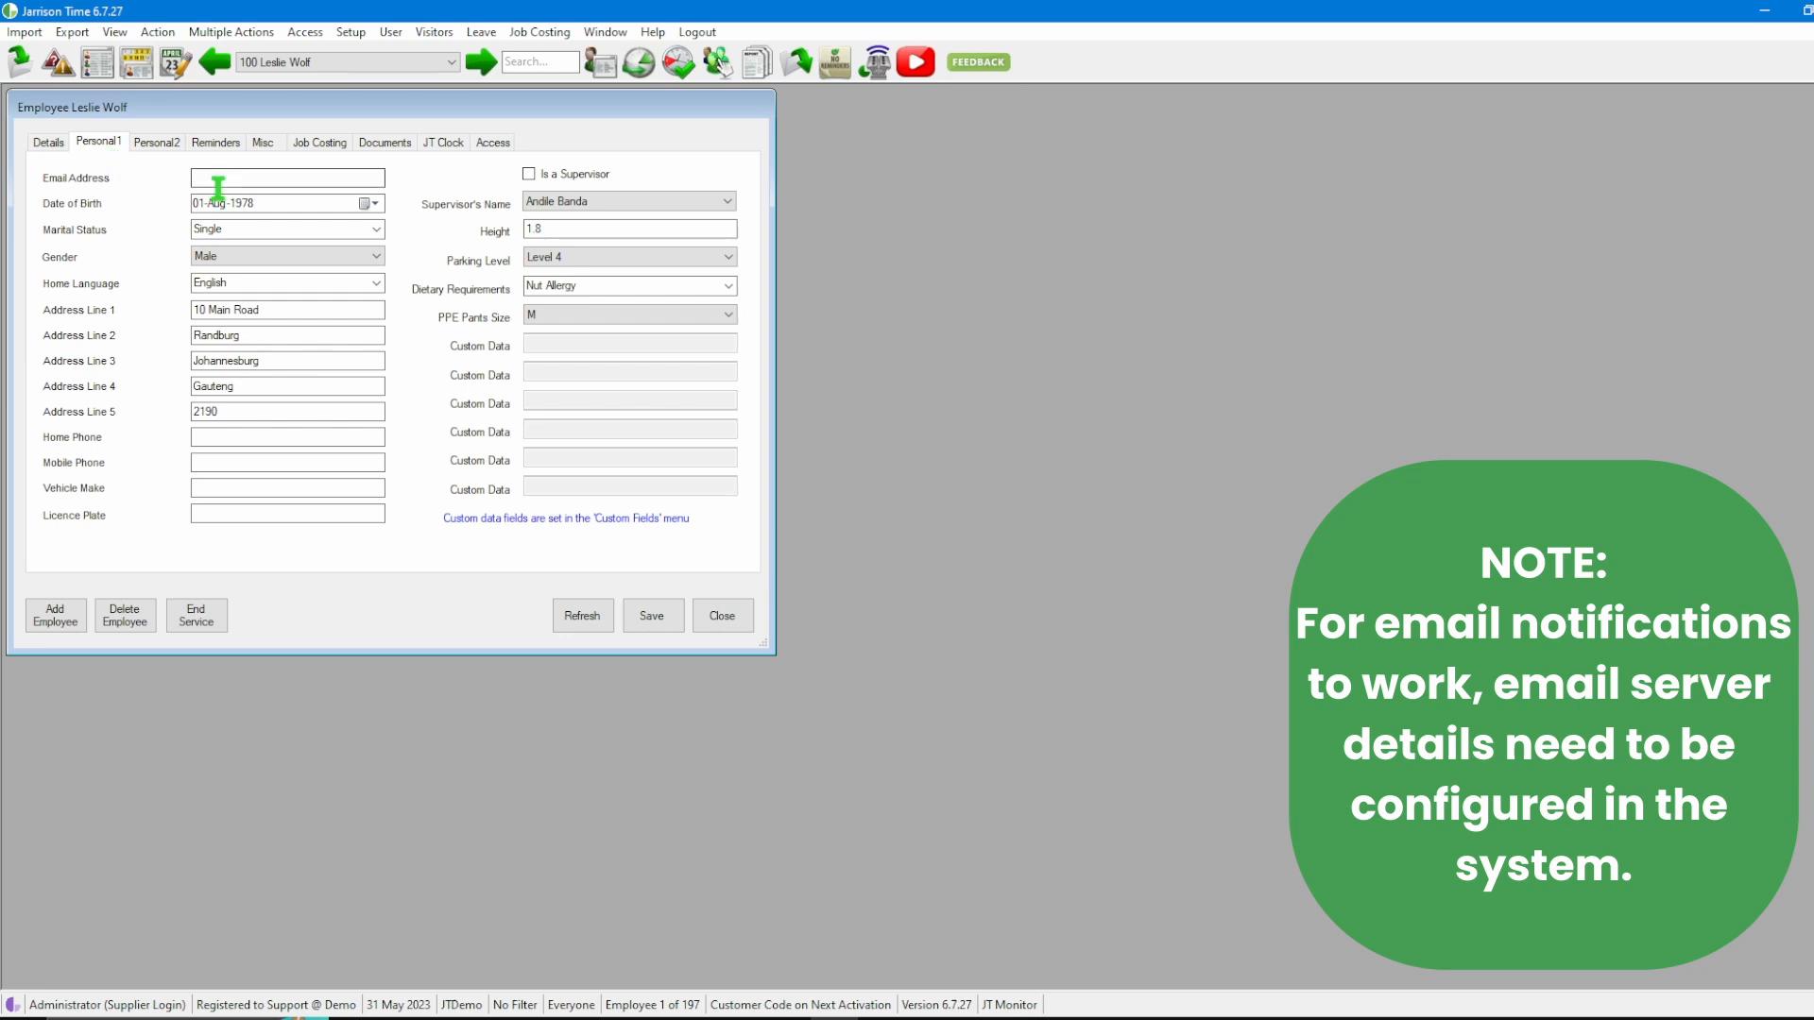
left_click(287, 177)
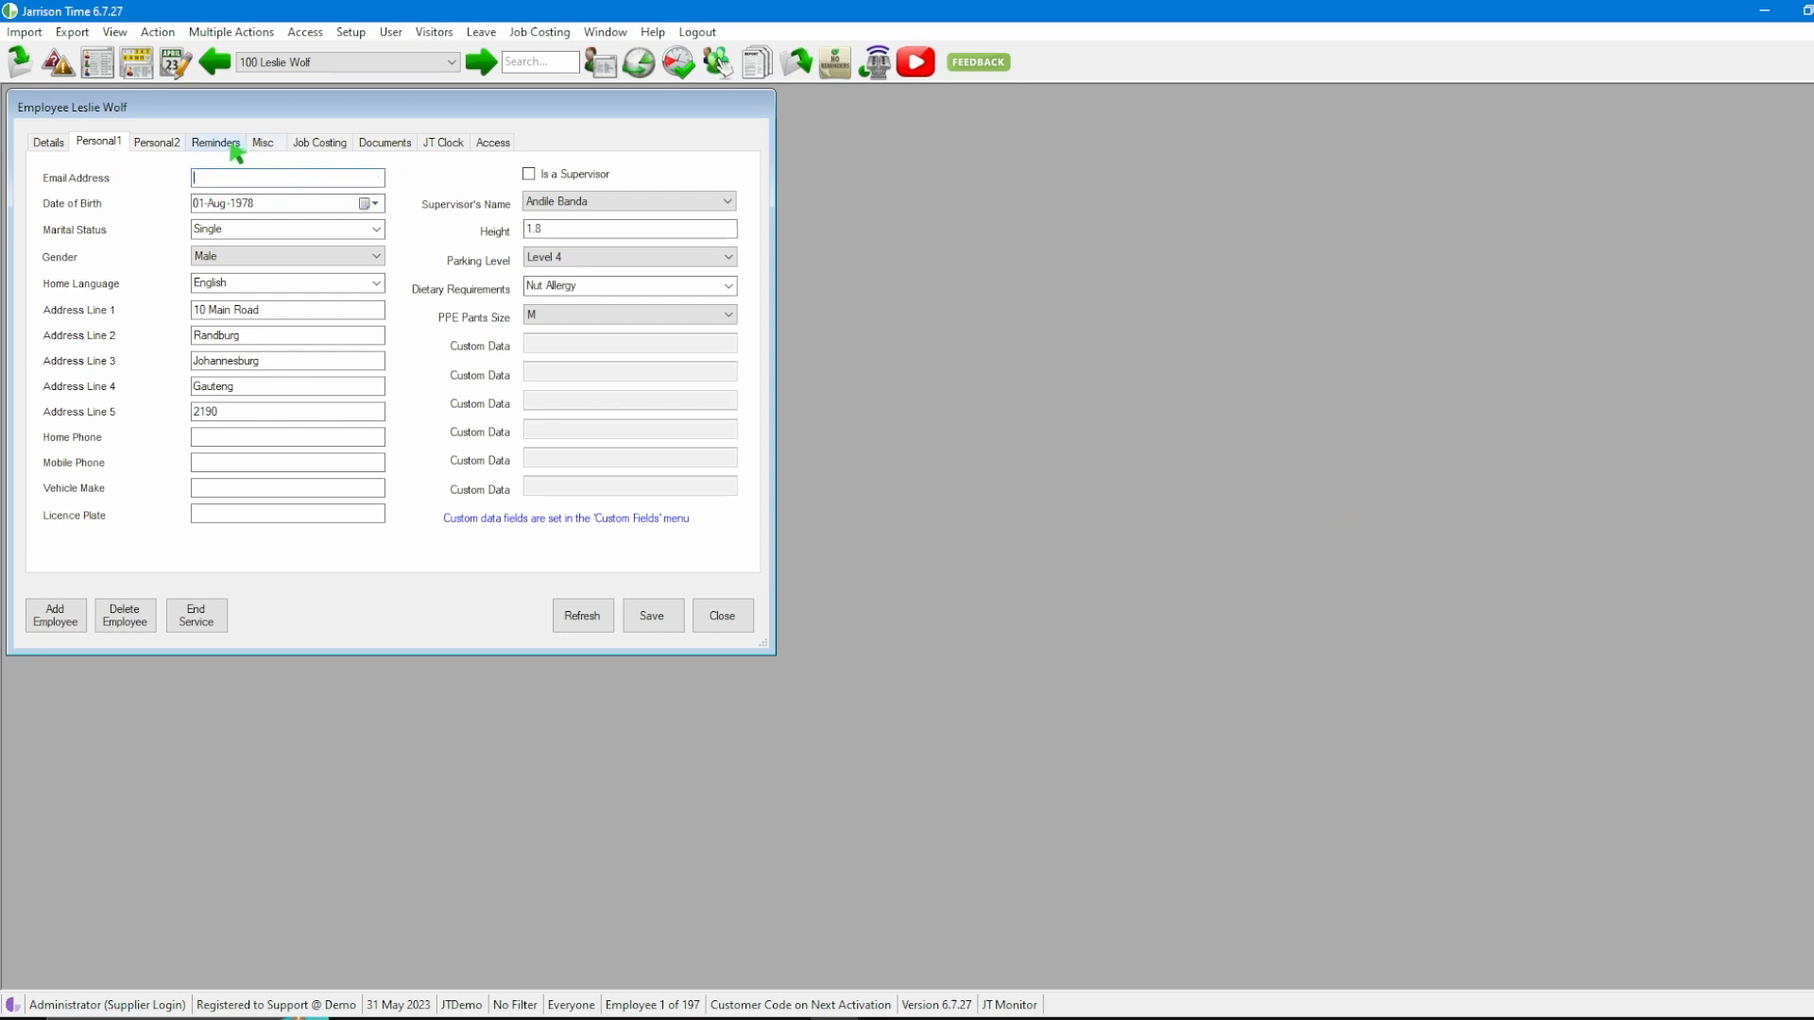
left_click(216, 142)
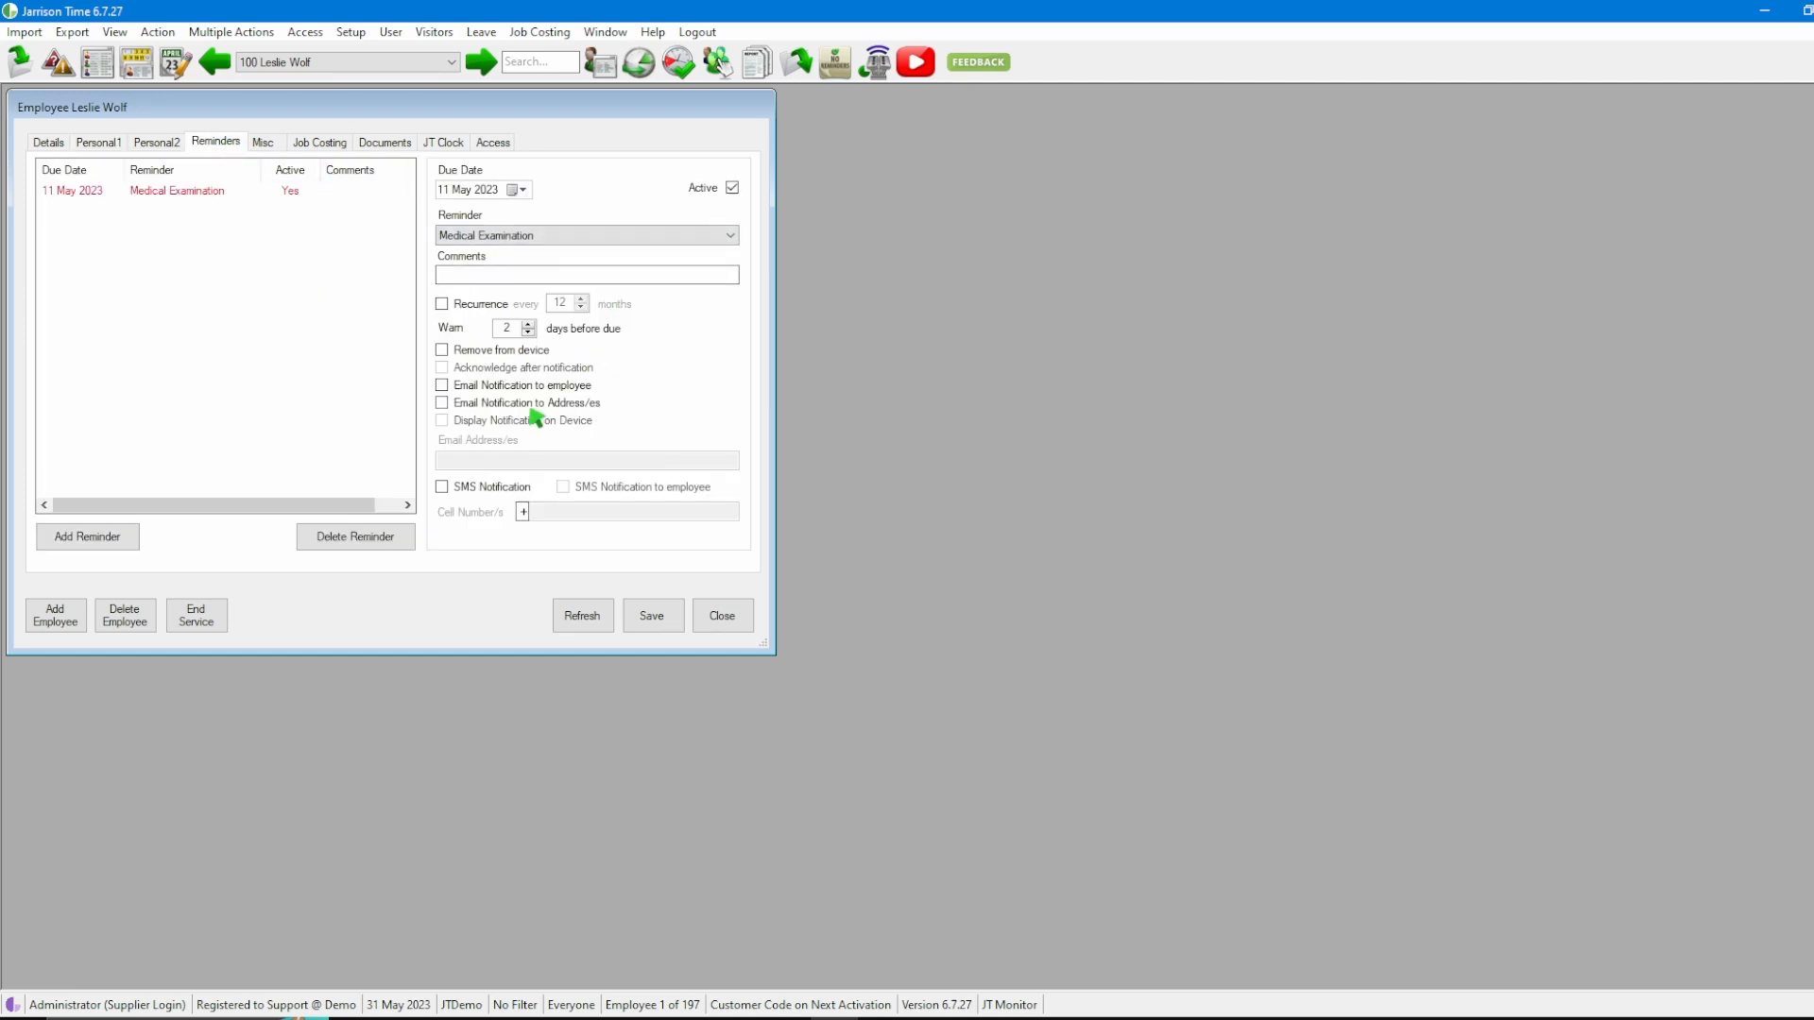
mouse_move(555, 414)
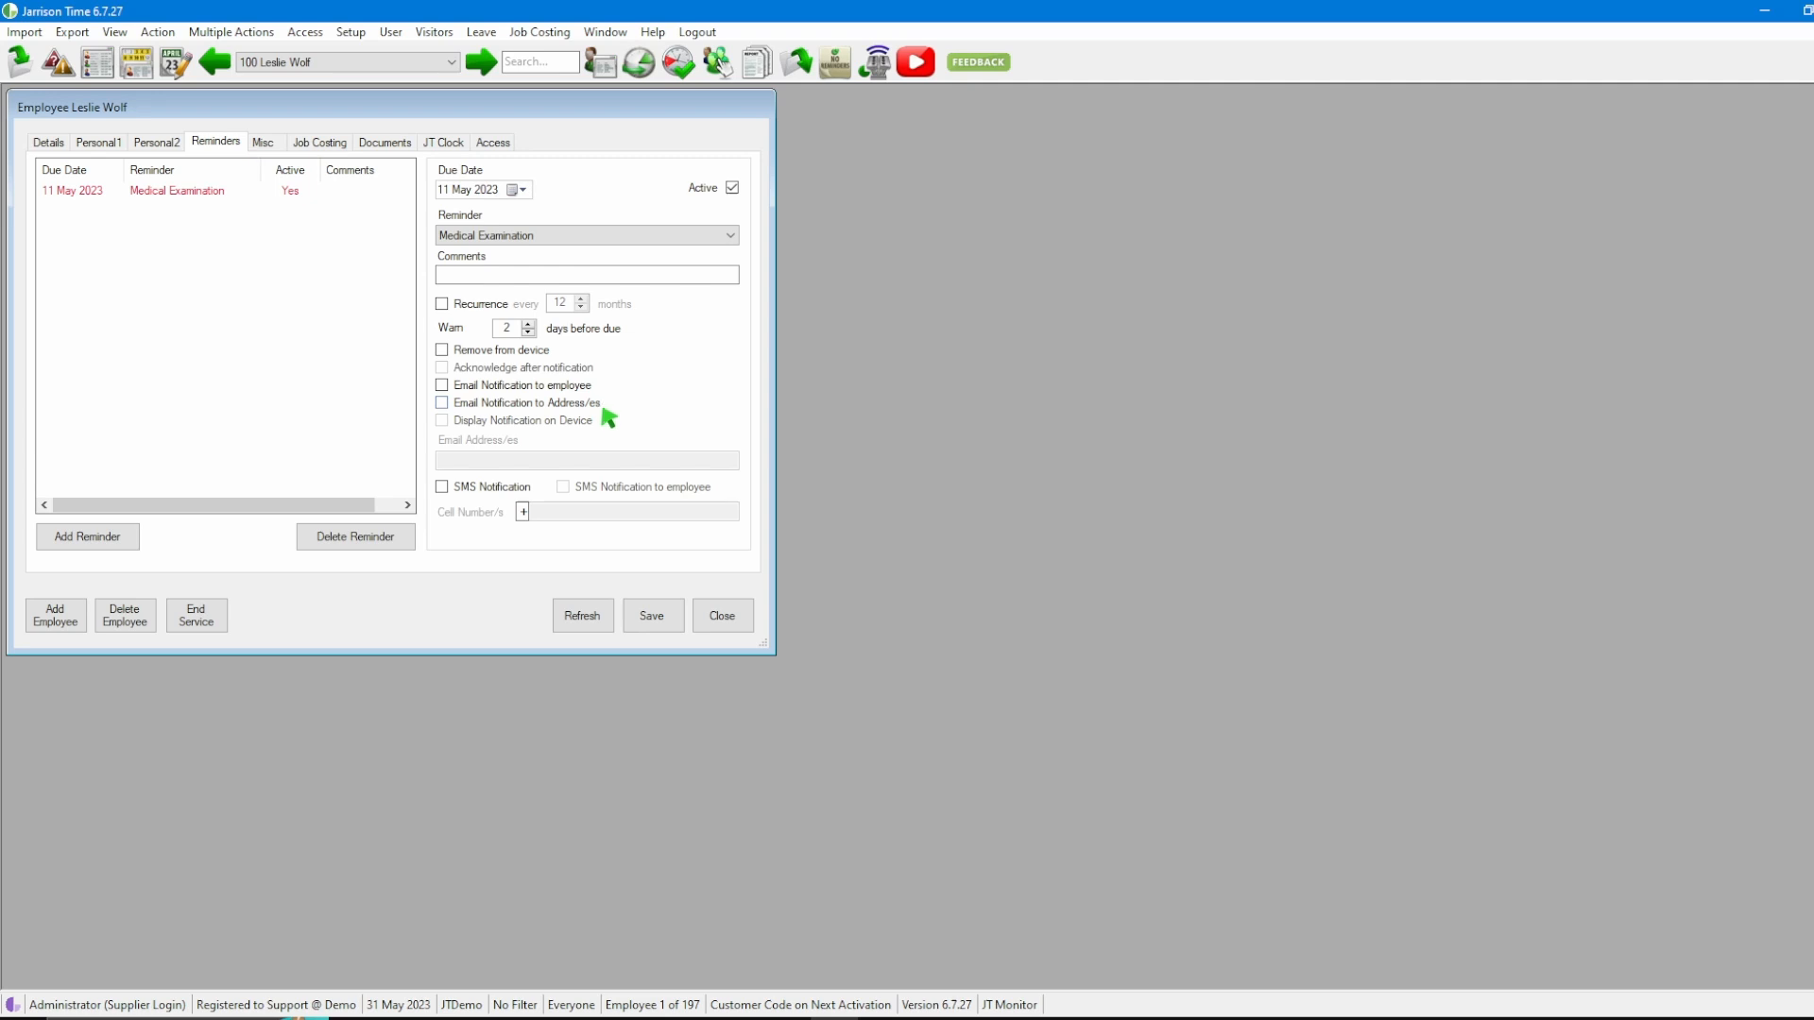
left_click(443, 403)
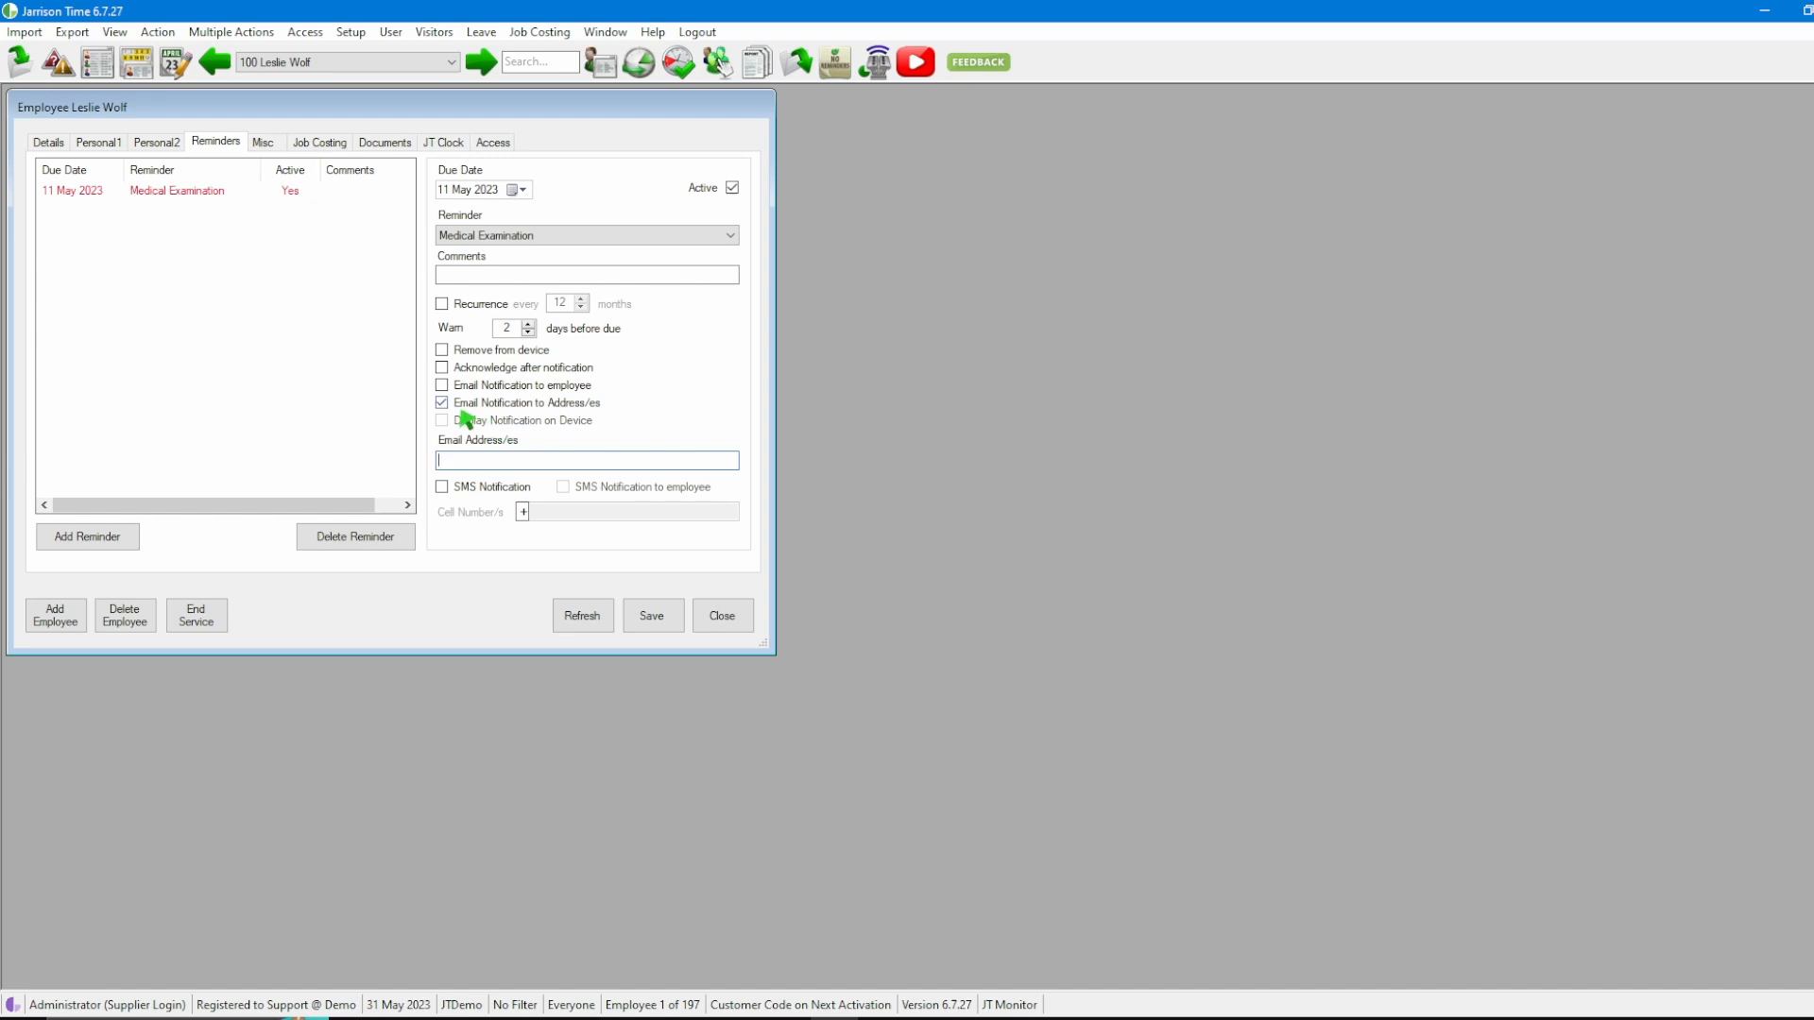
left_click(442, 403)
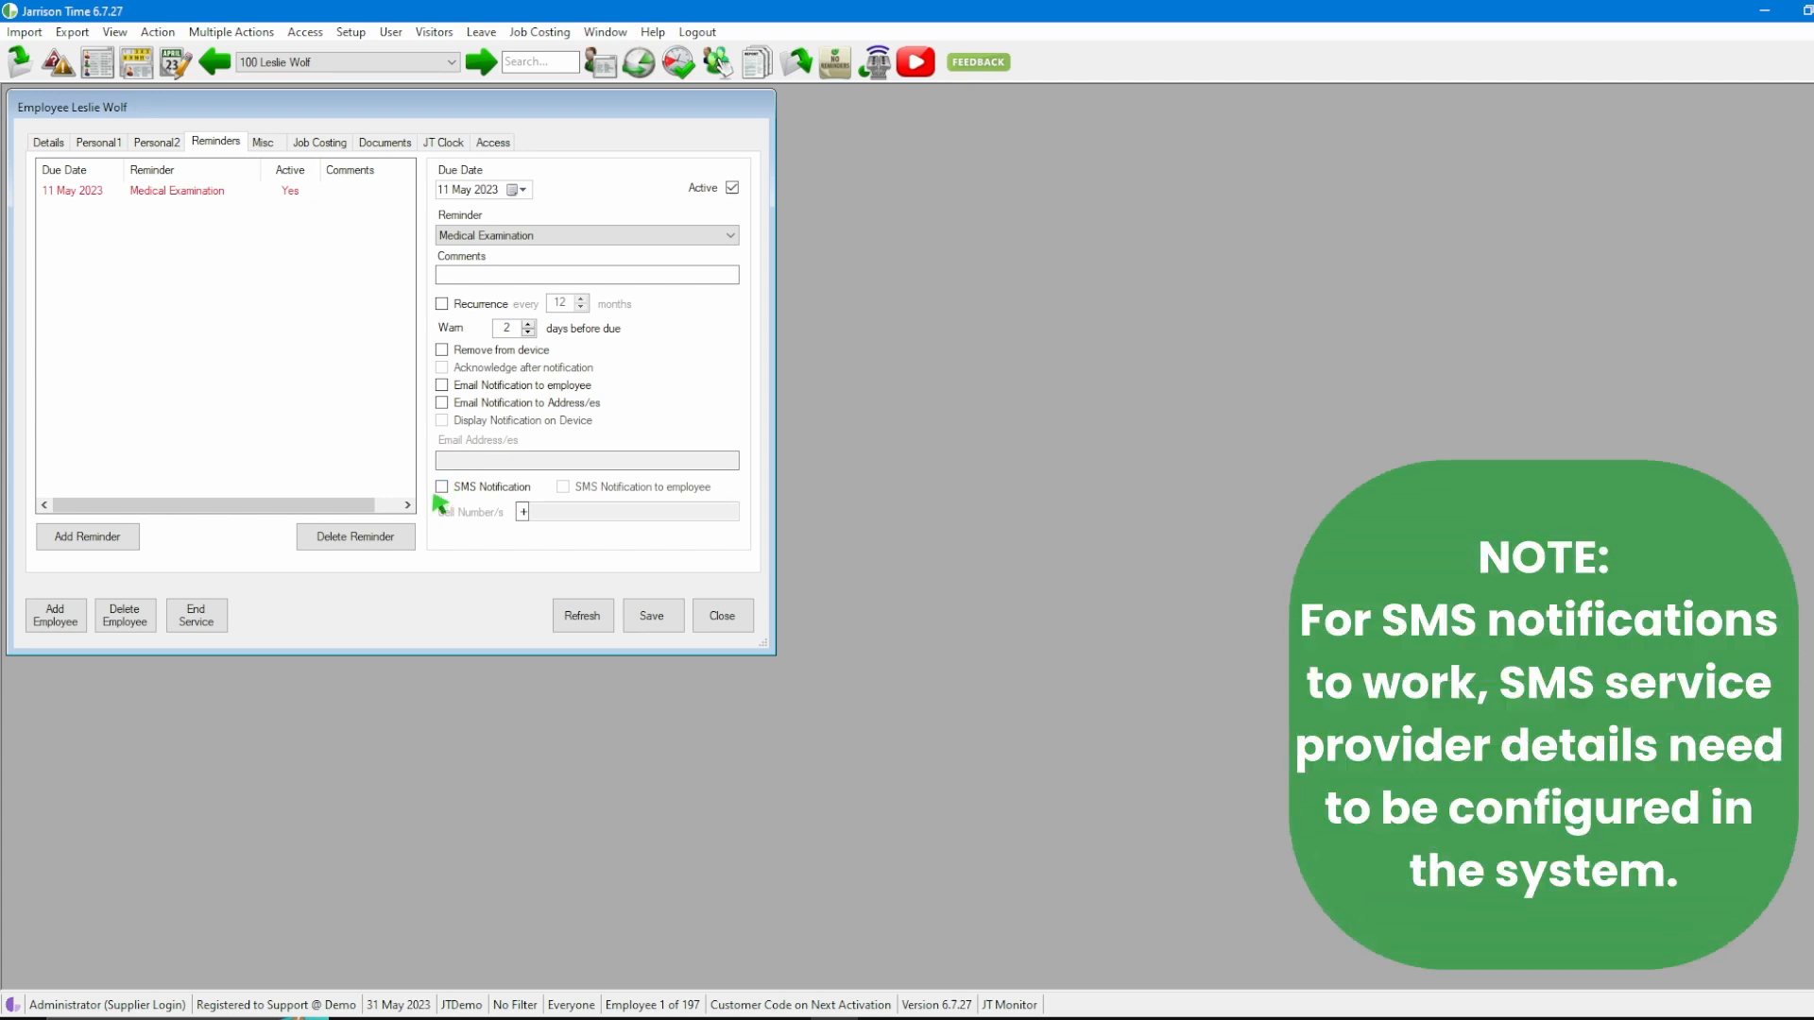
mouse_move(439, 506)
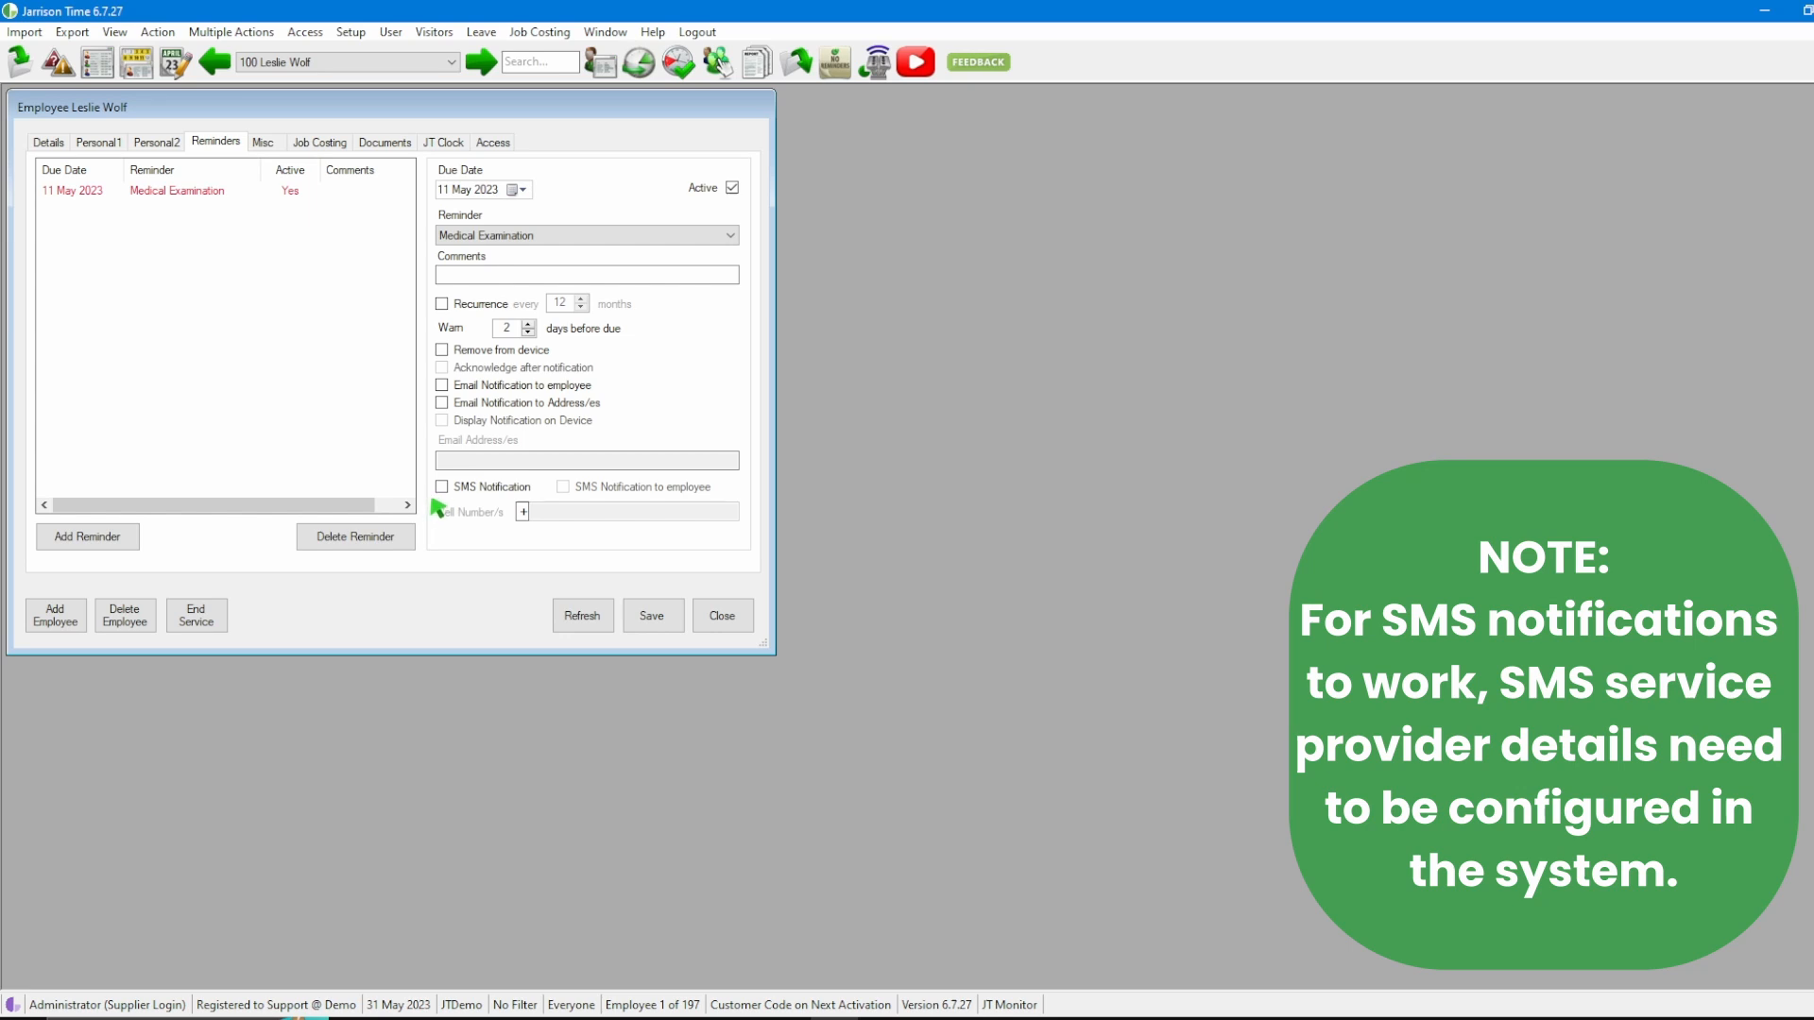
Enable SMS notification for the Medical Examination reminder and show the employee's phone details.
left_click(443, 488)
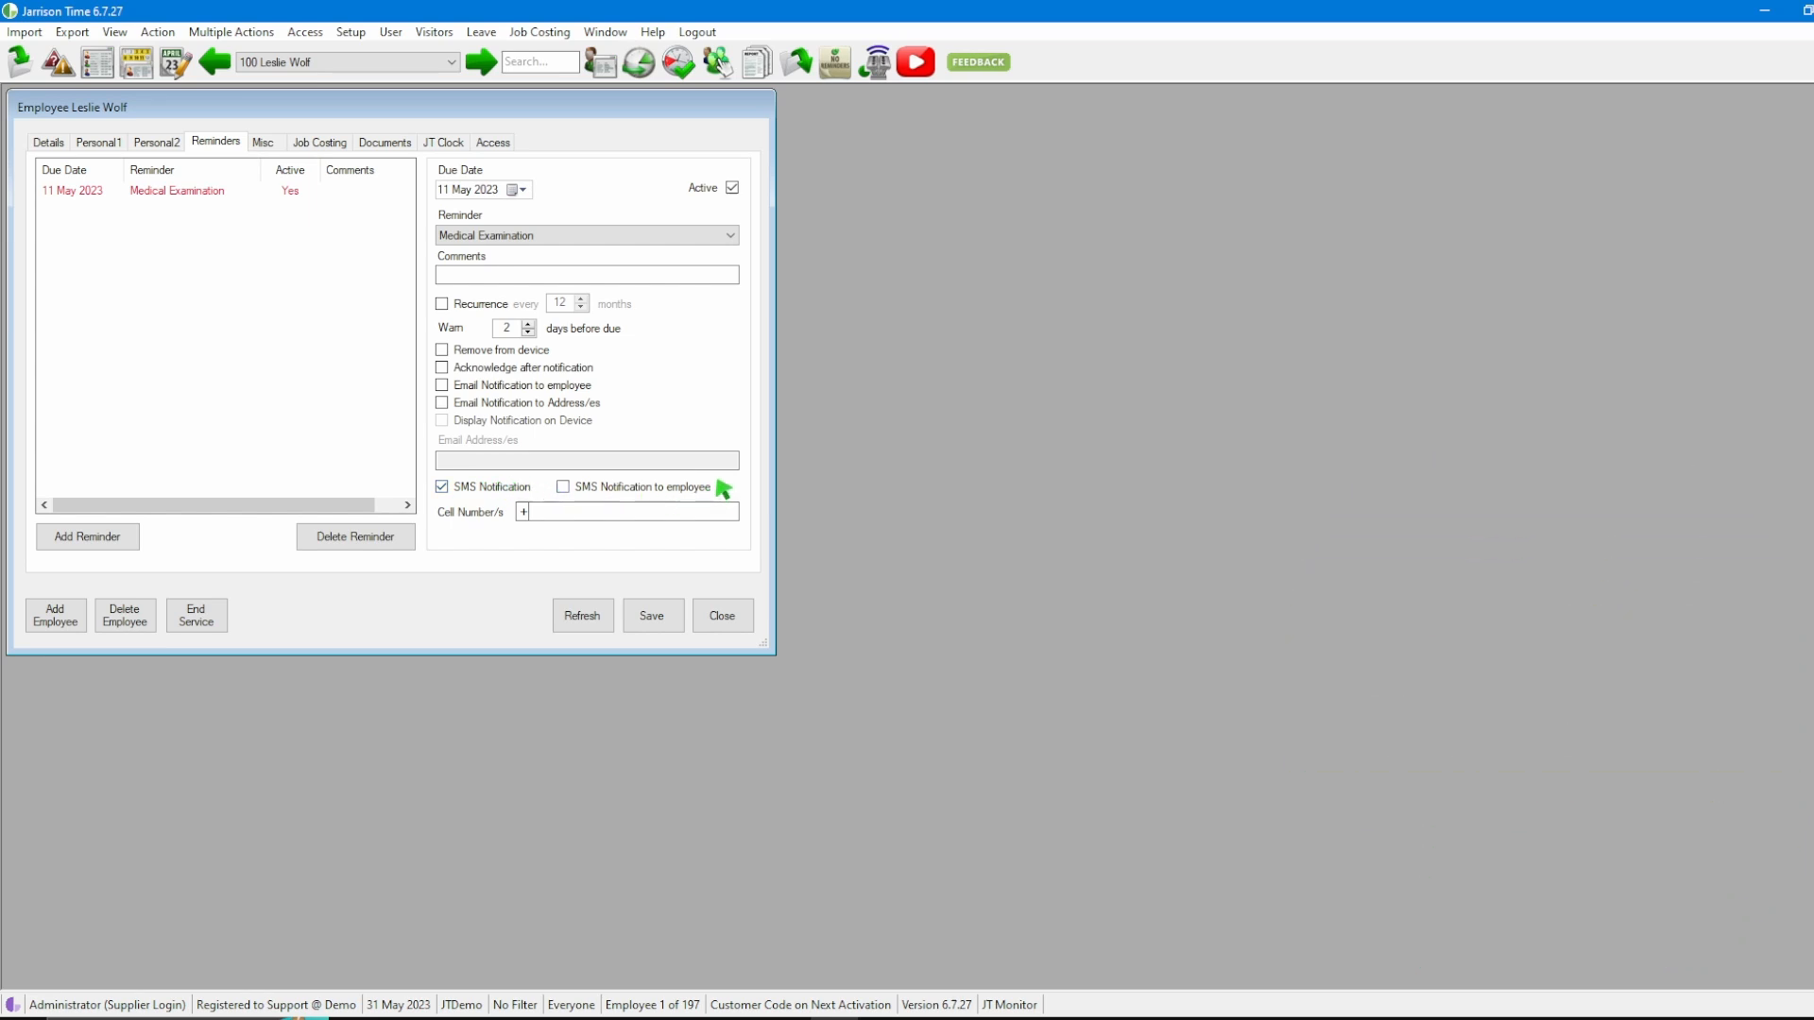
mouse_move(665, 489)
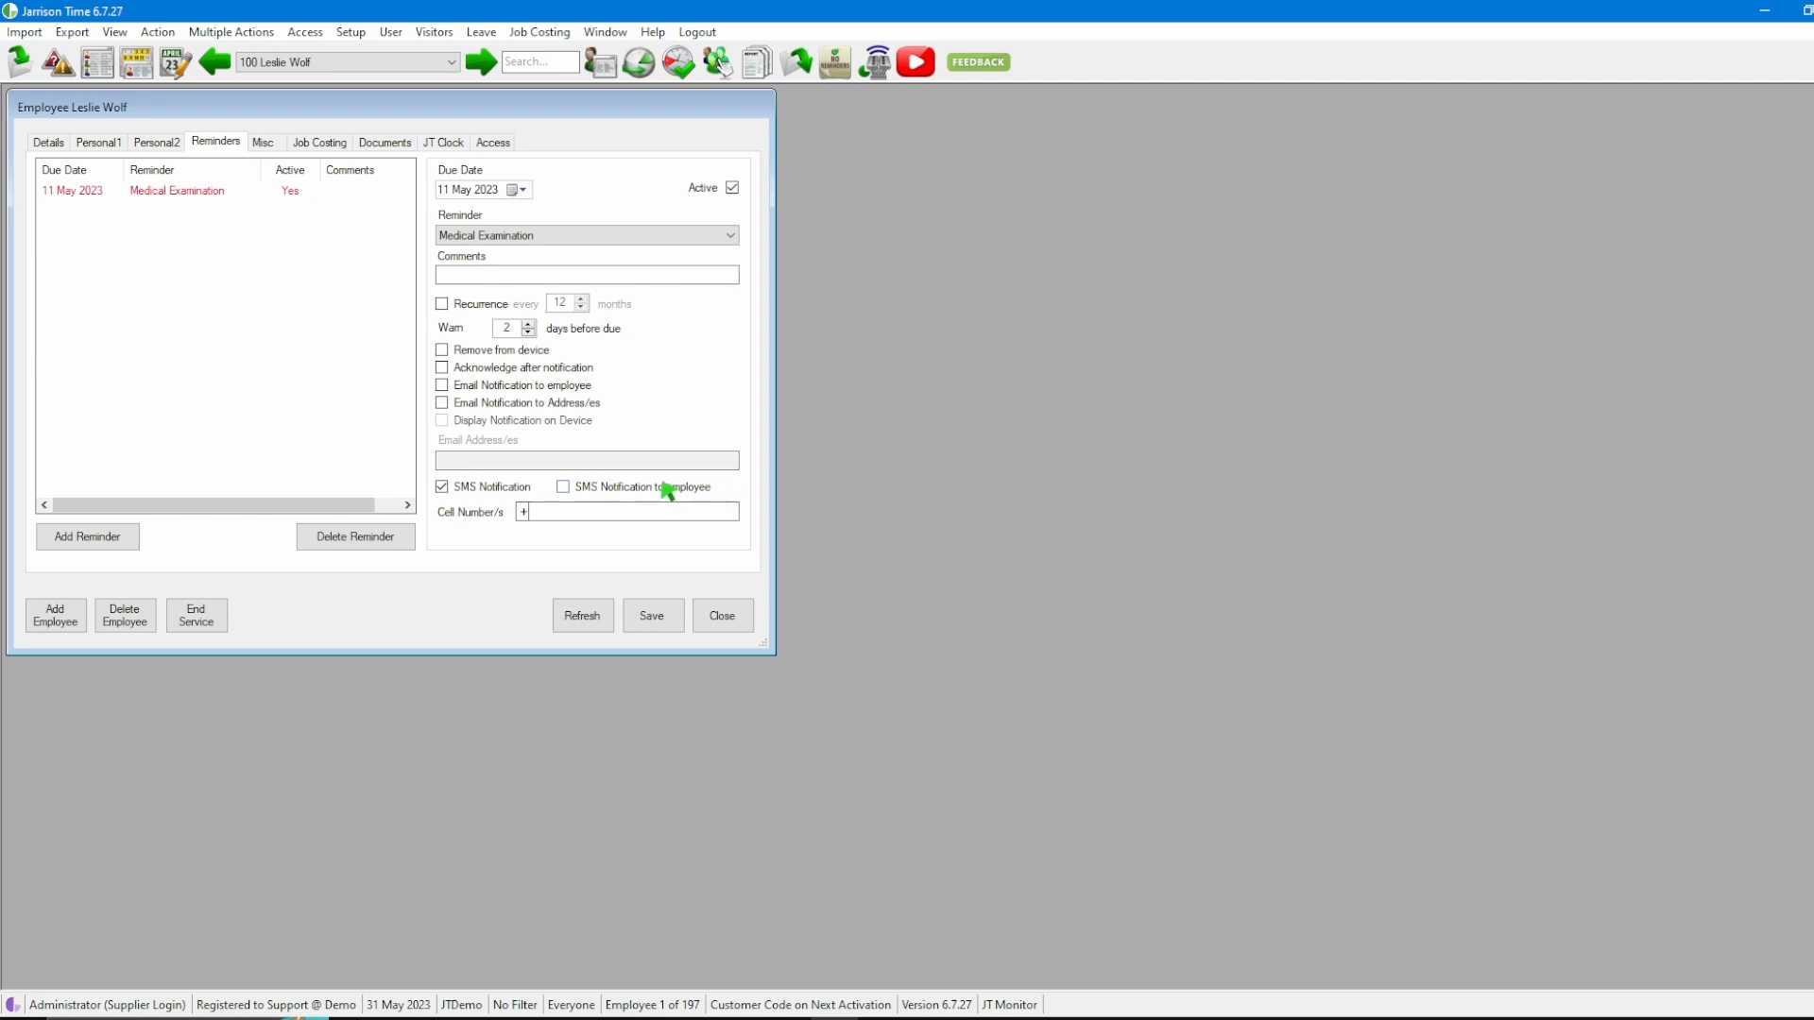
left_click(98, 142)
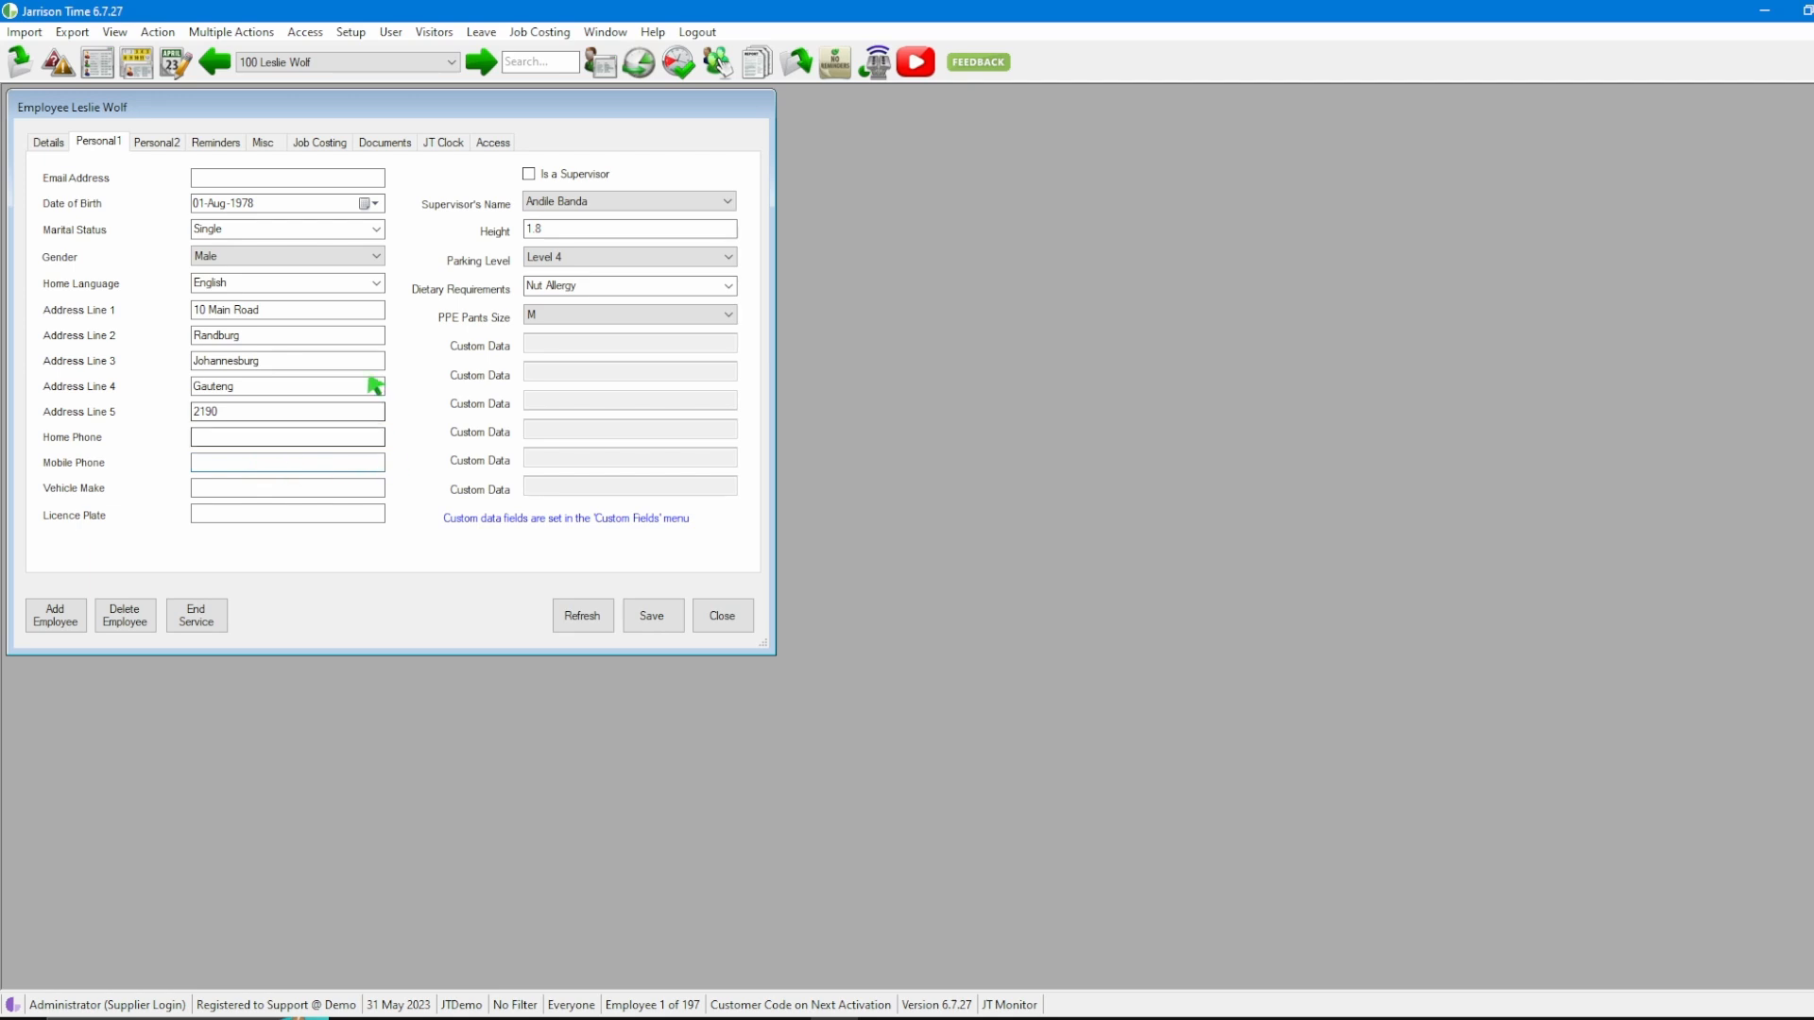
left_click(215, 141)
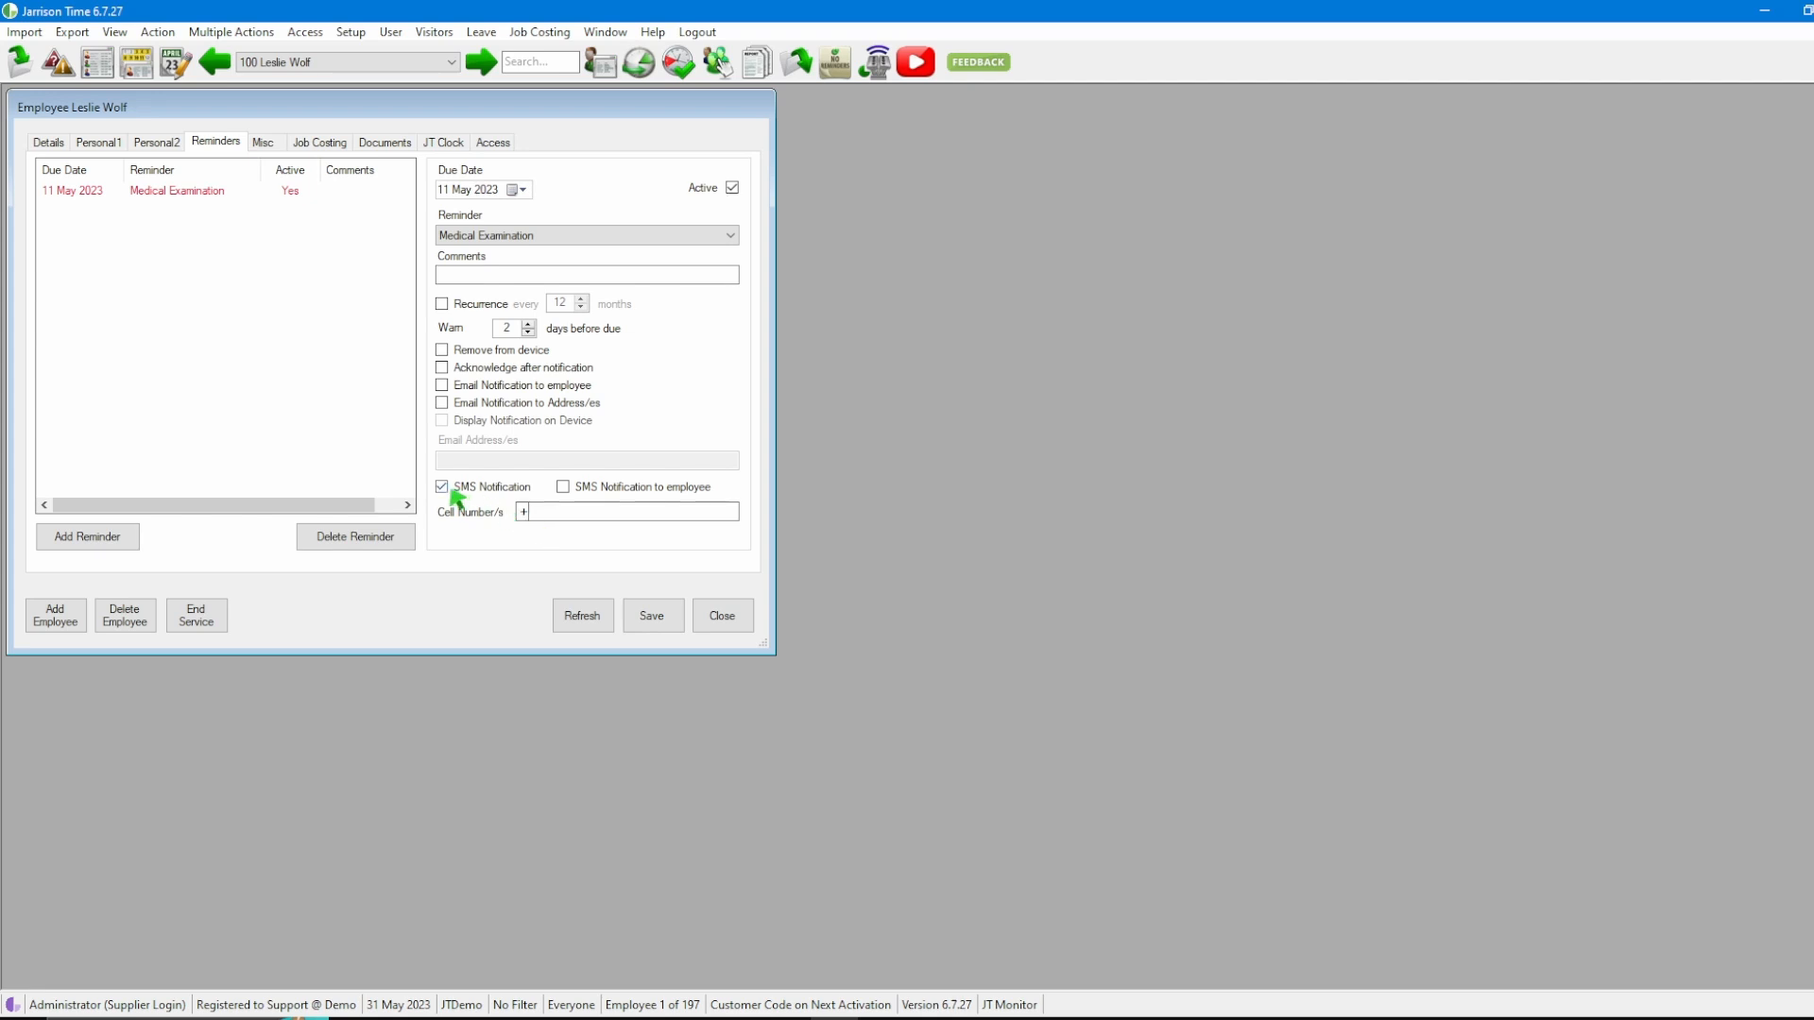
Switch SMS notification off for Medical Examination and save the employee record.
left_click(440, 485)
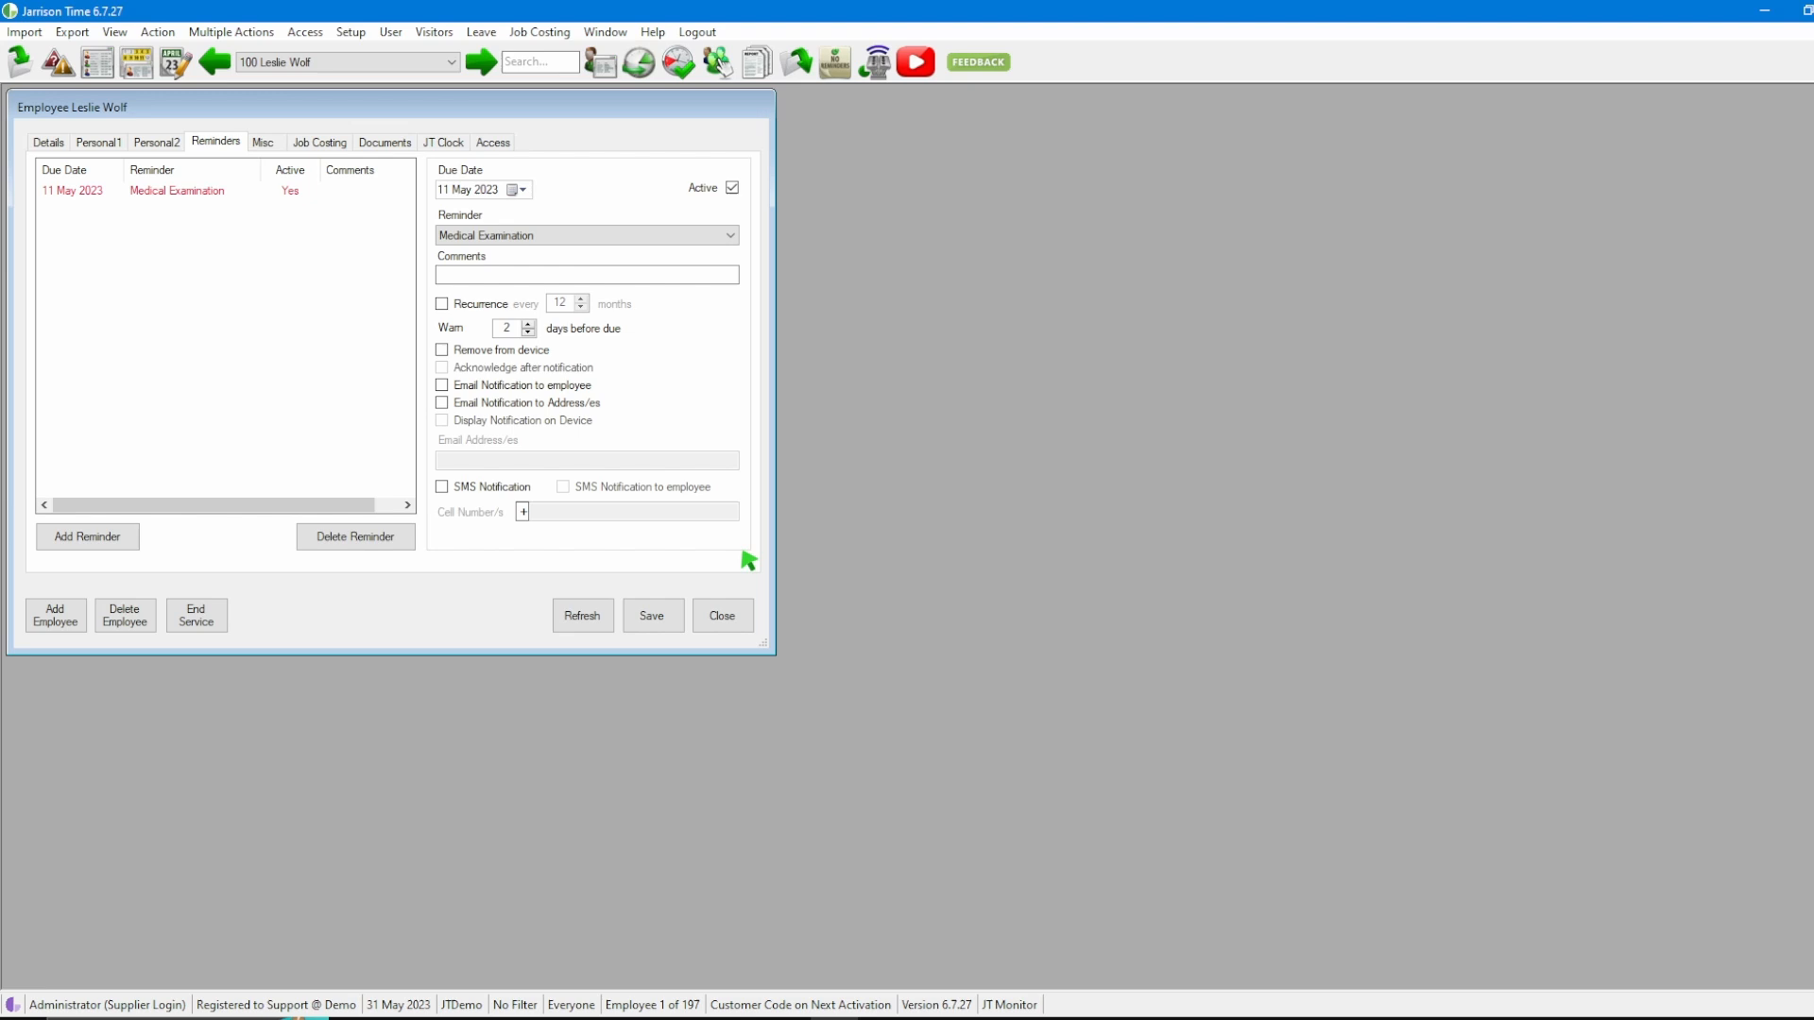
left_click(652, 614)
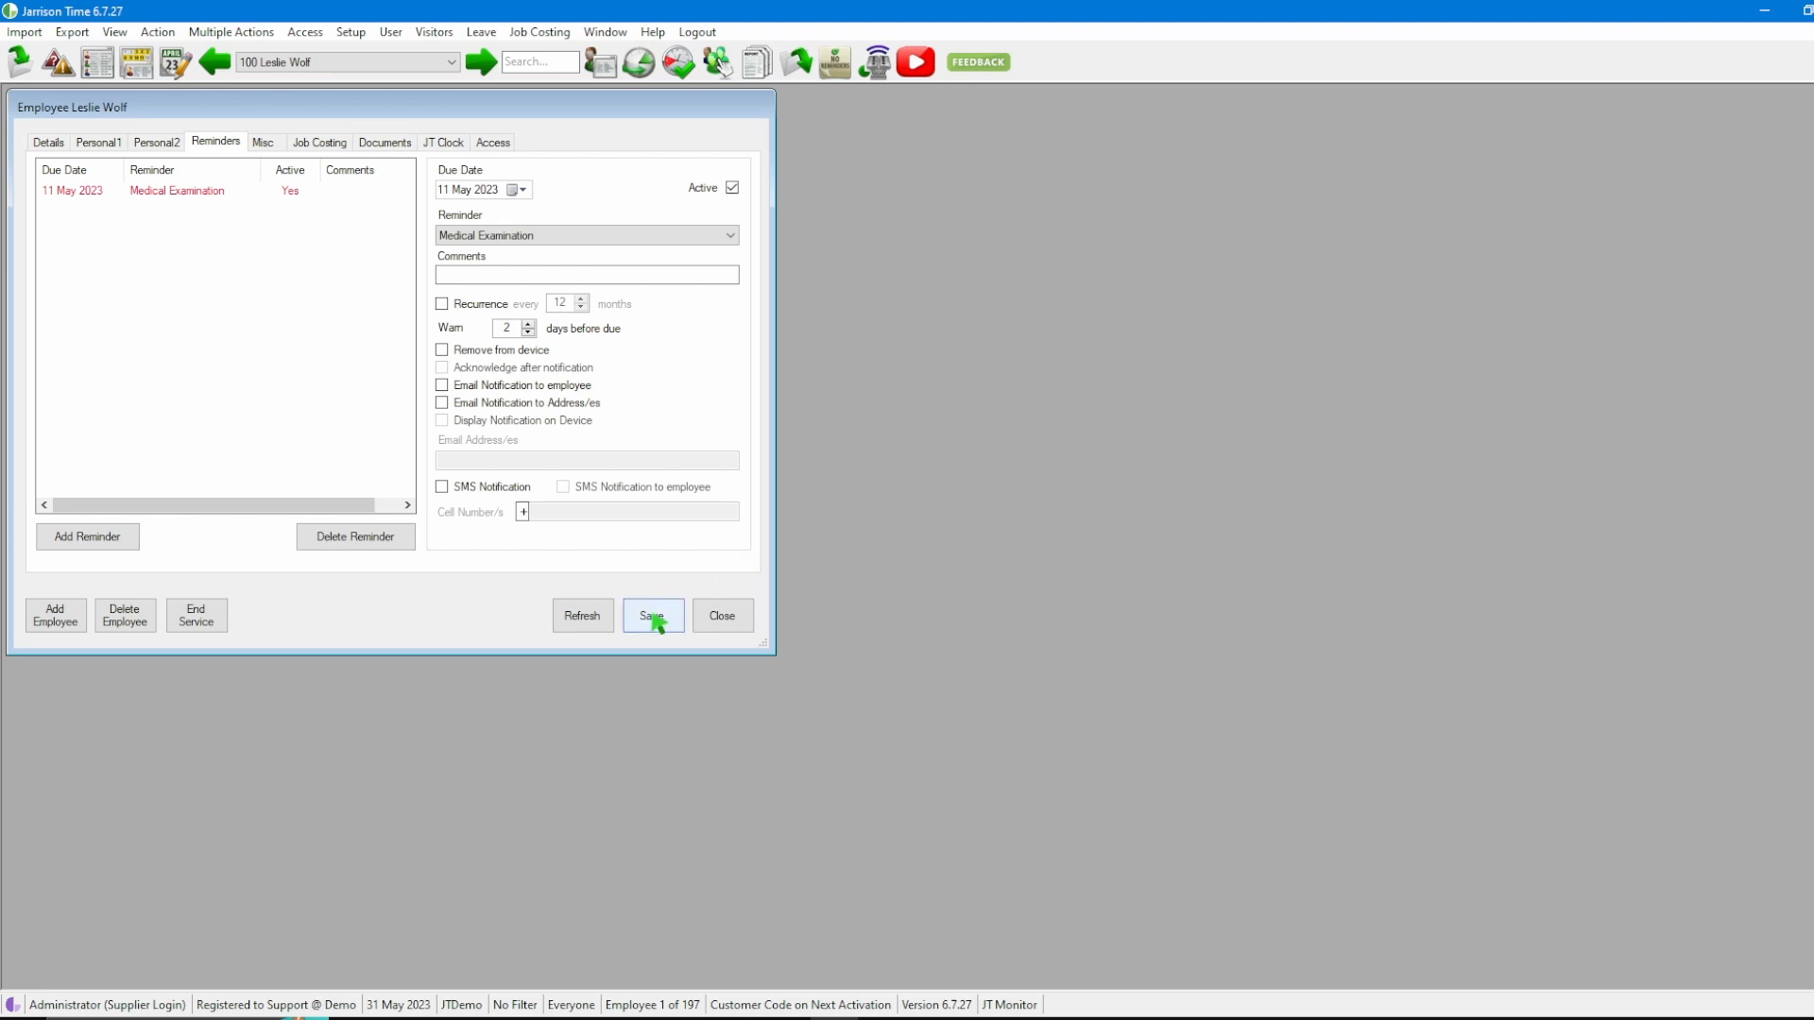
left_click(651, 614)
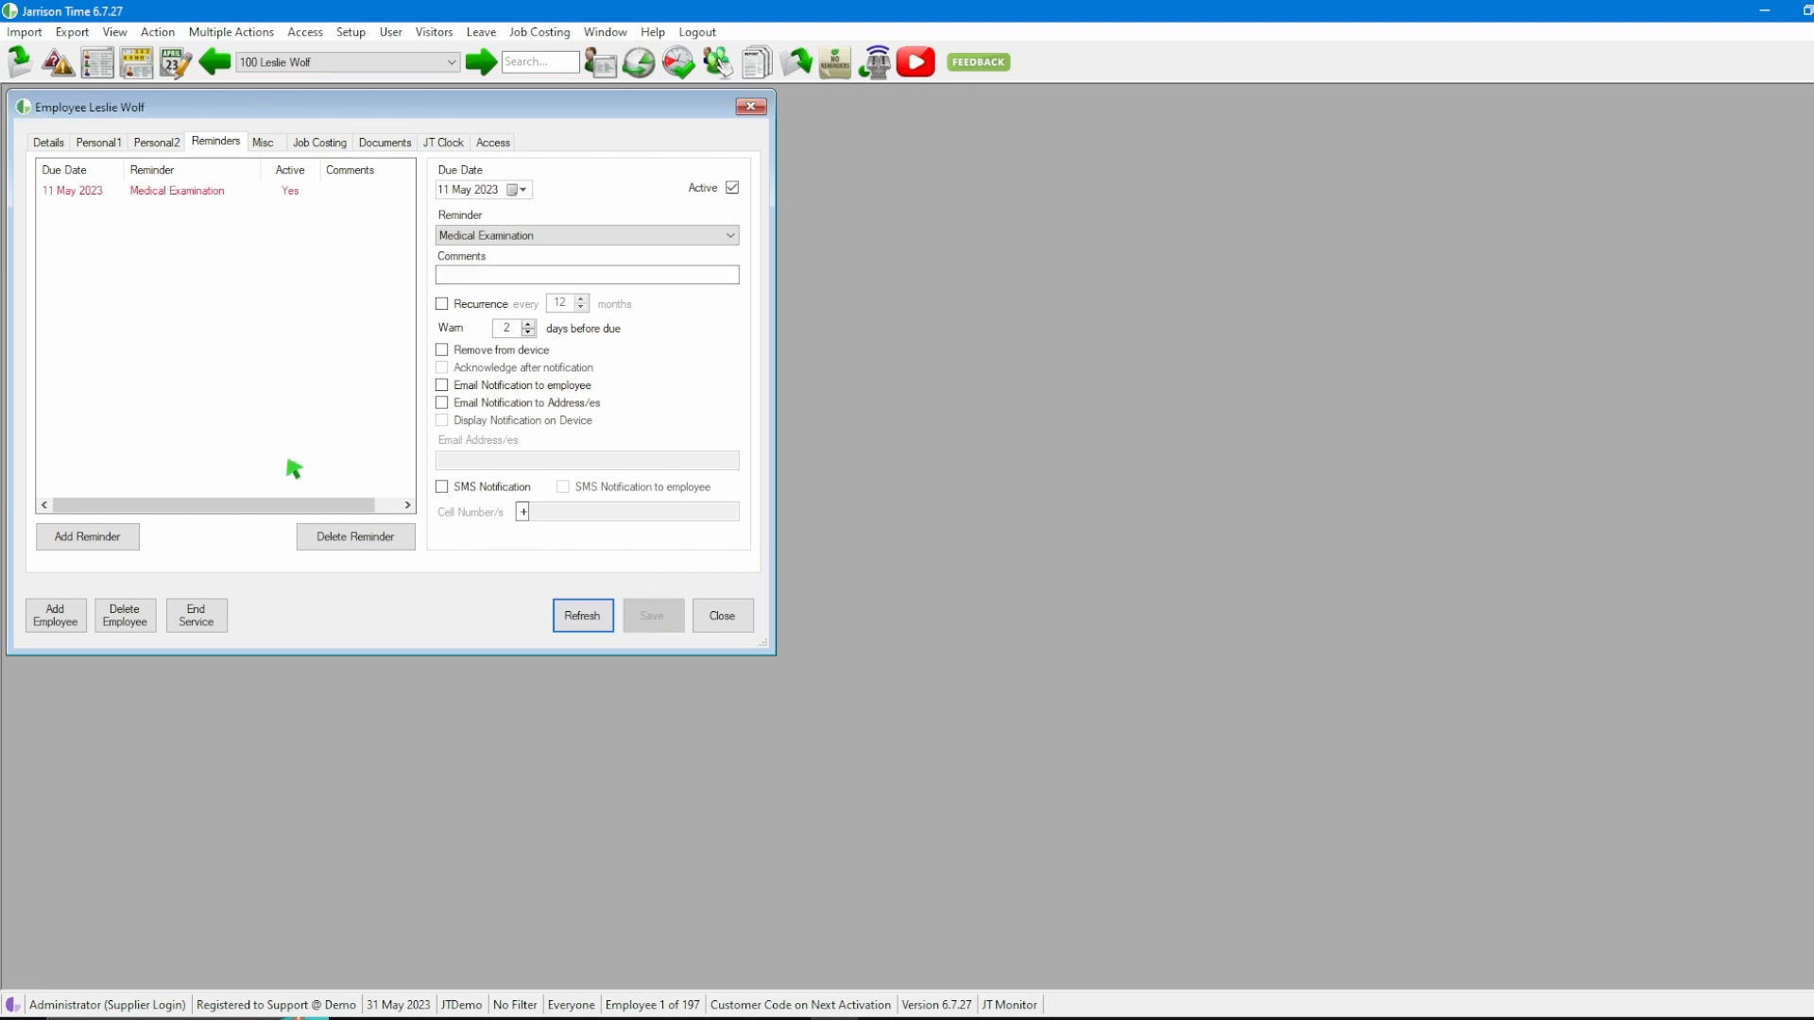
Add a Fork Lift Licence reminder due 11 May 2023 and save it.
left_click(87, 535)
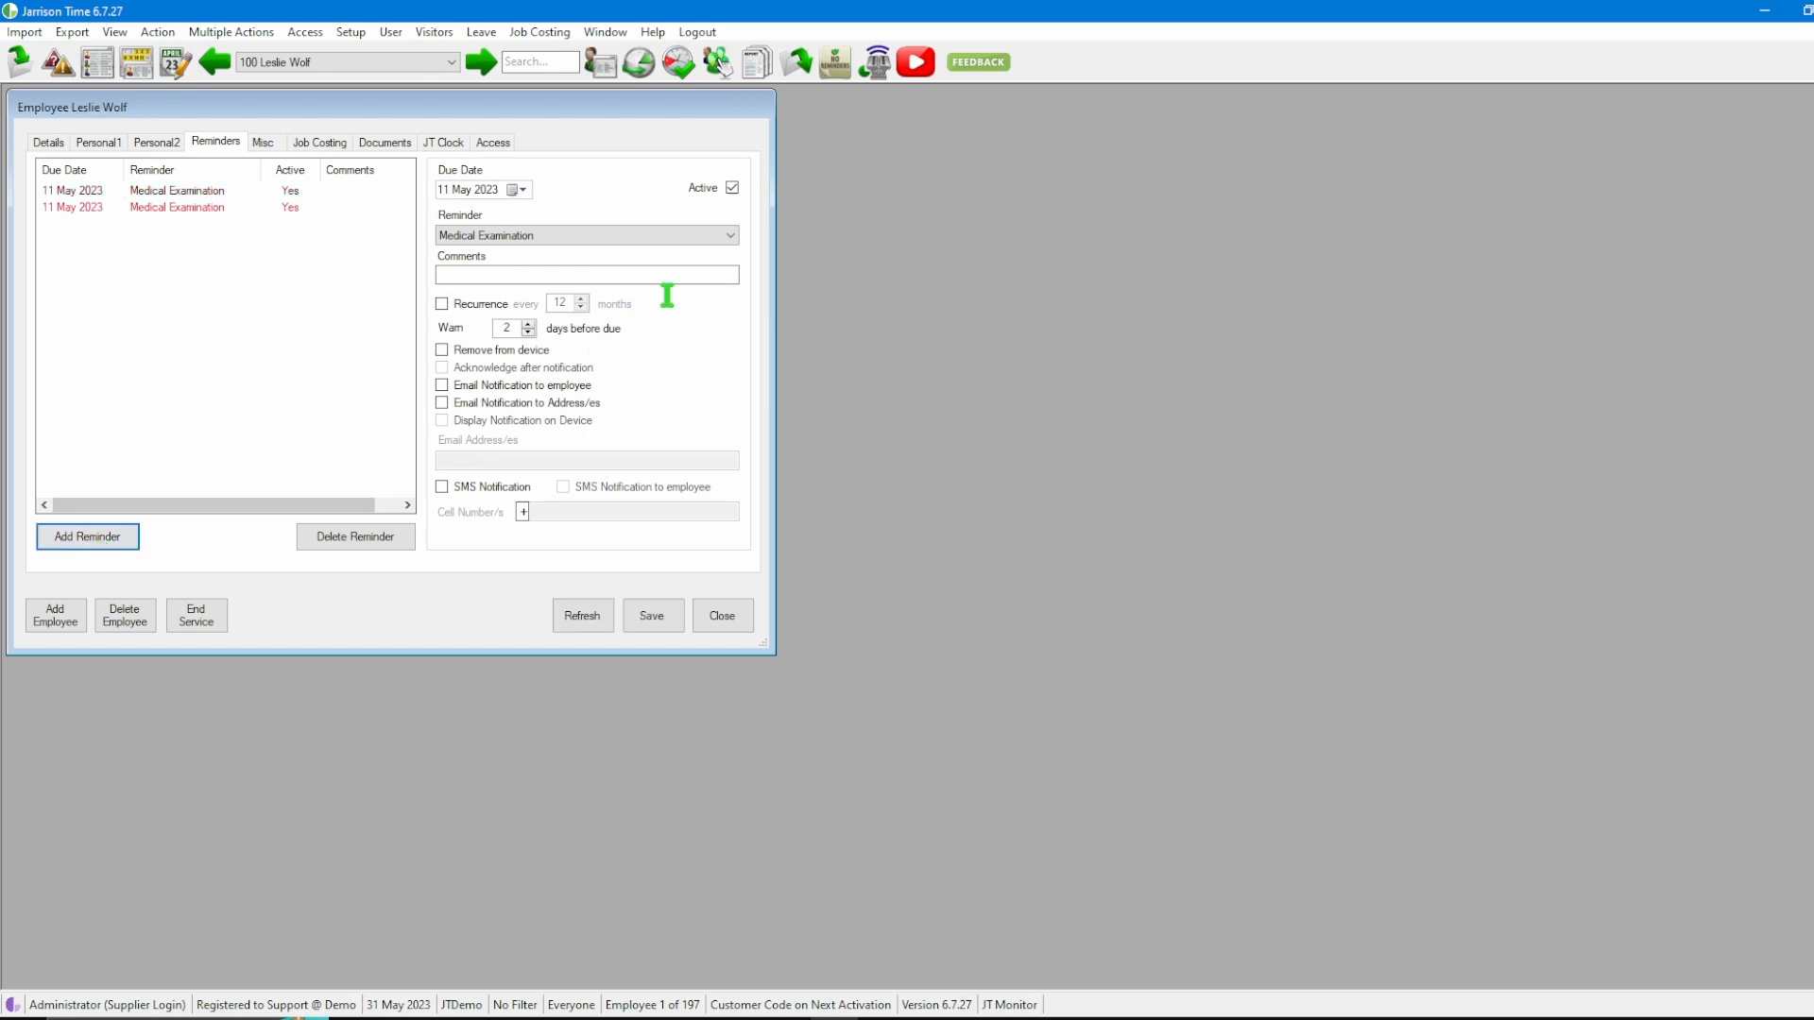
left_click(729, 234)
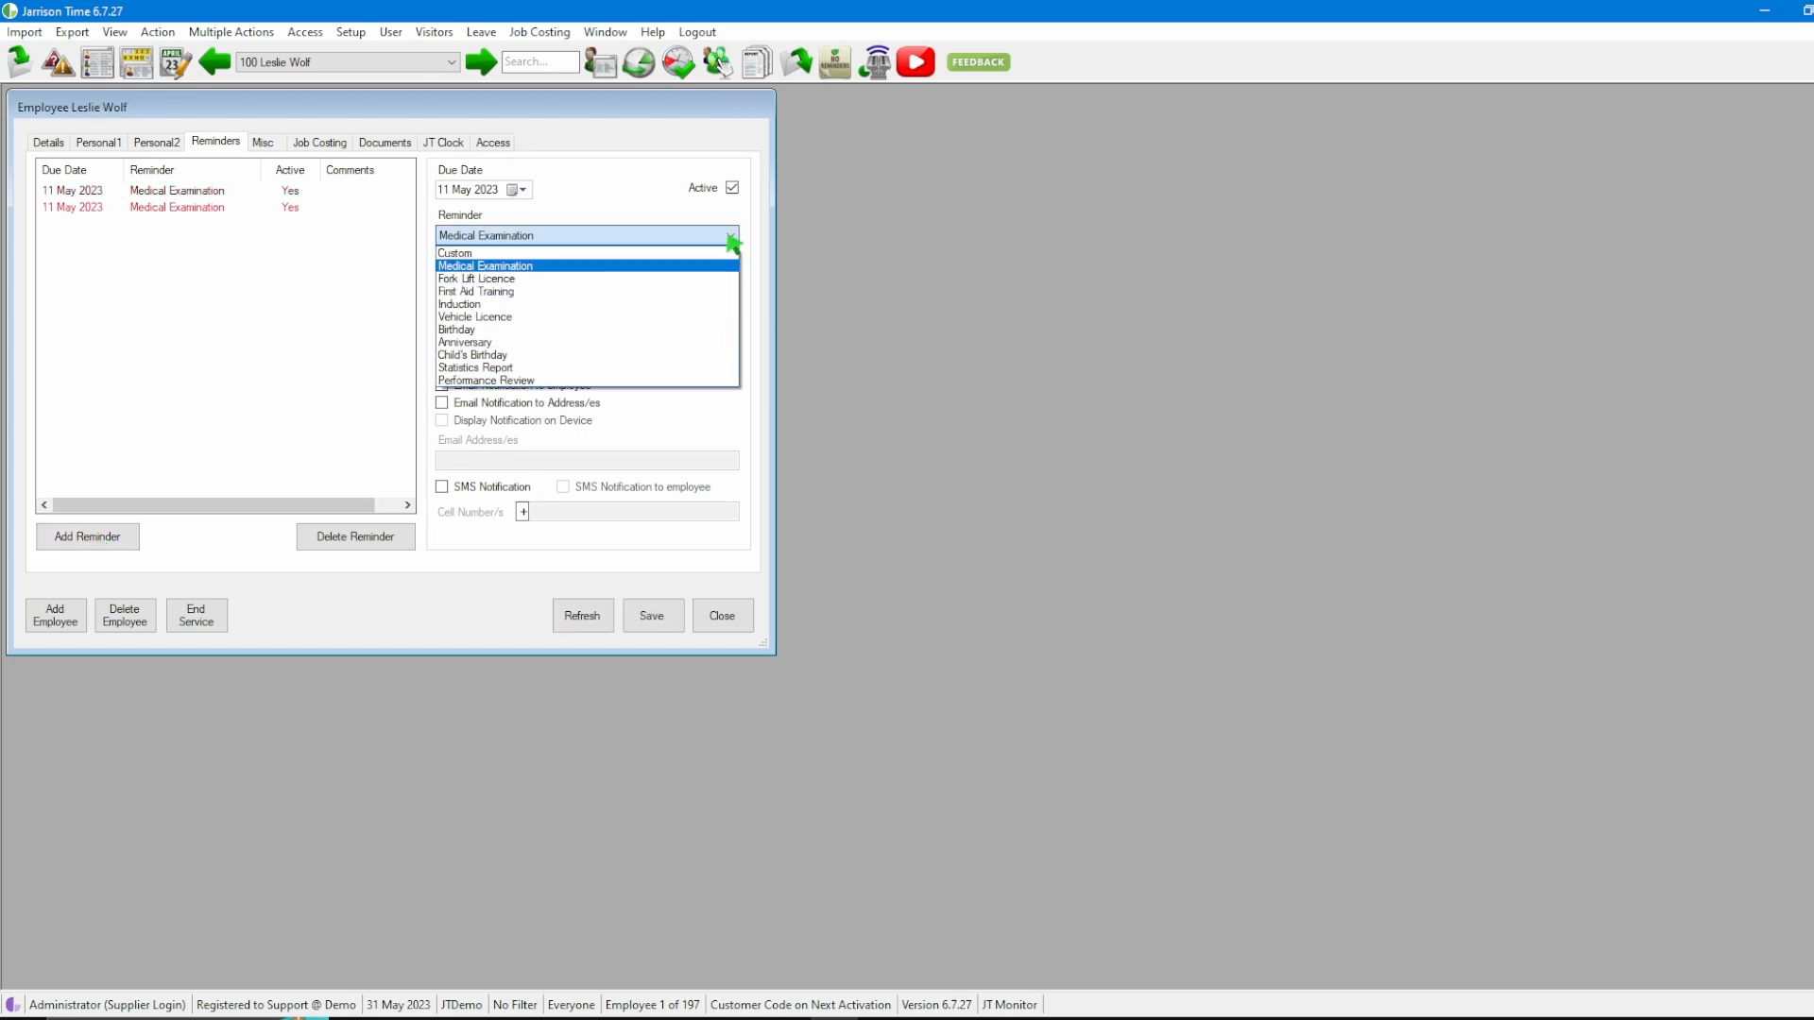
left_click(476, 278)
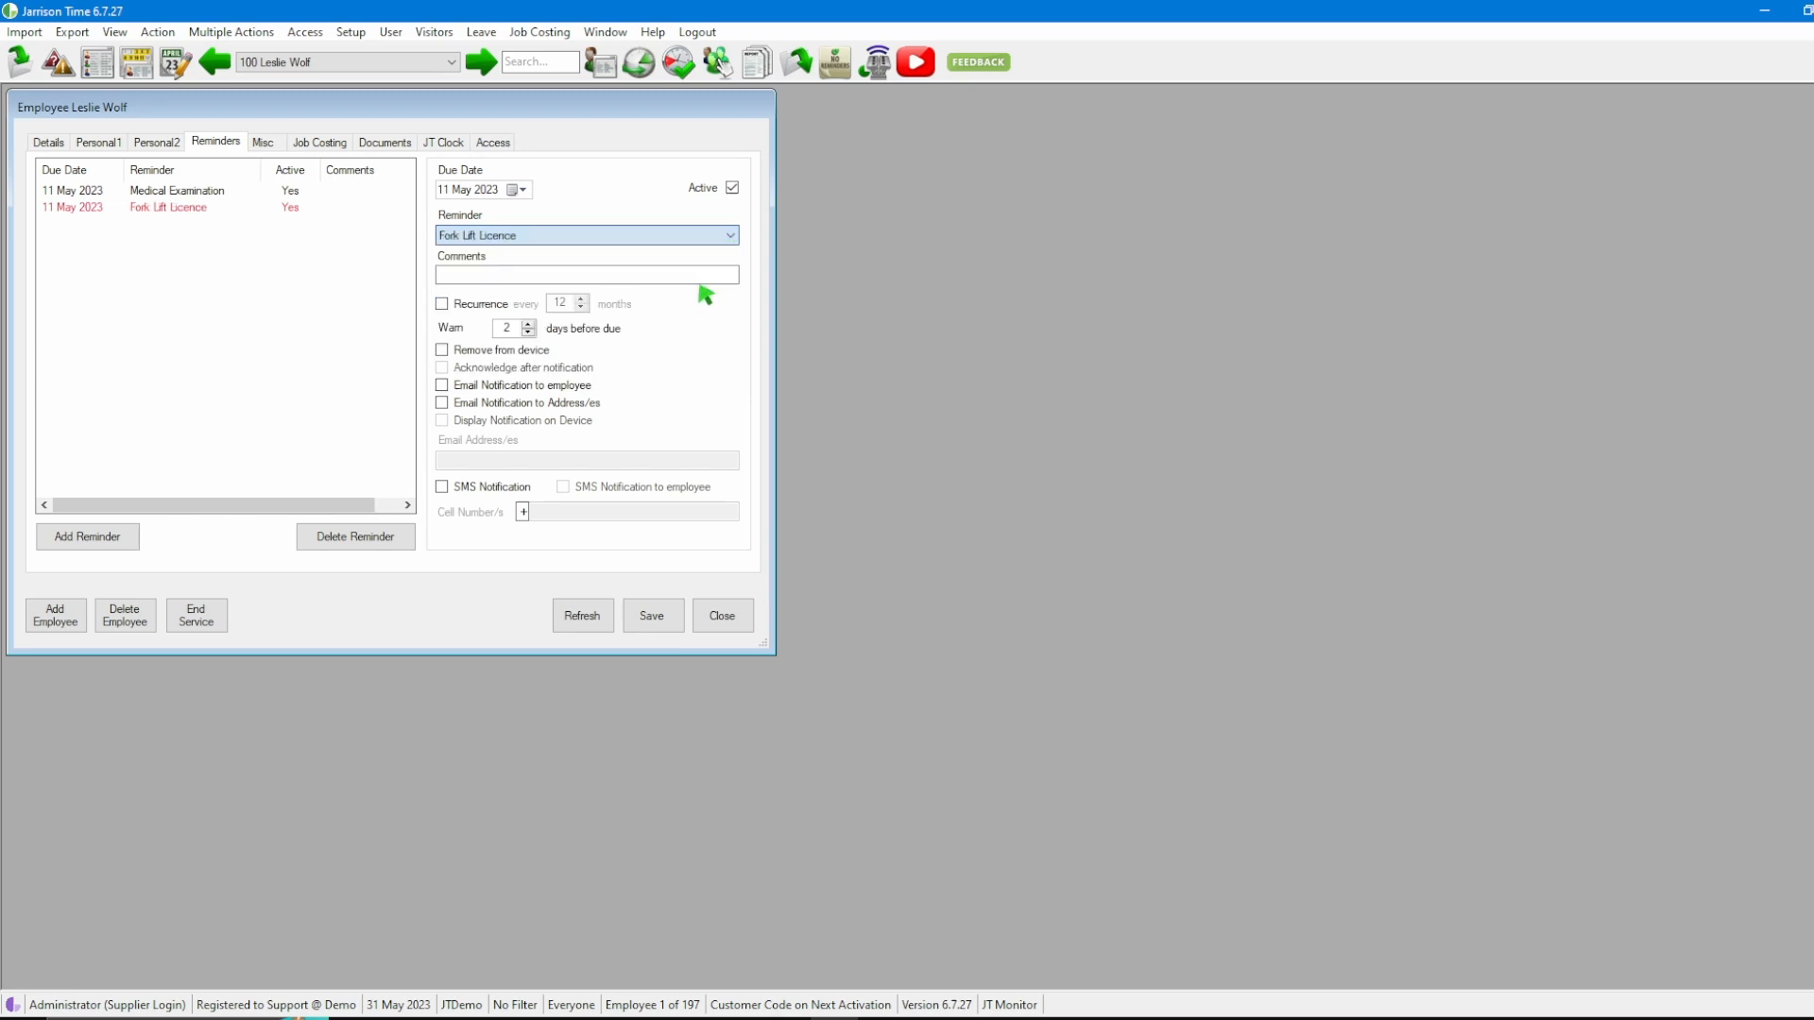
left_click(651, 614)
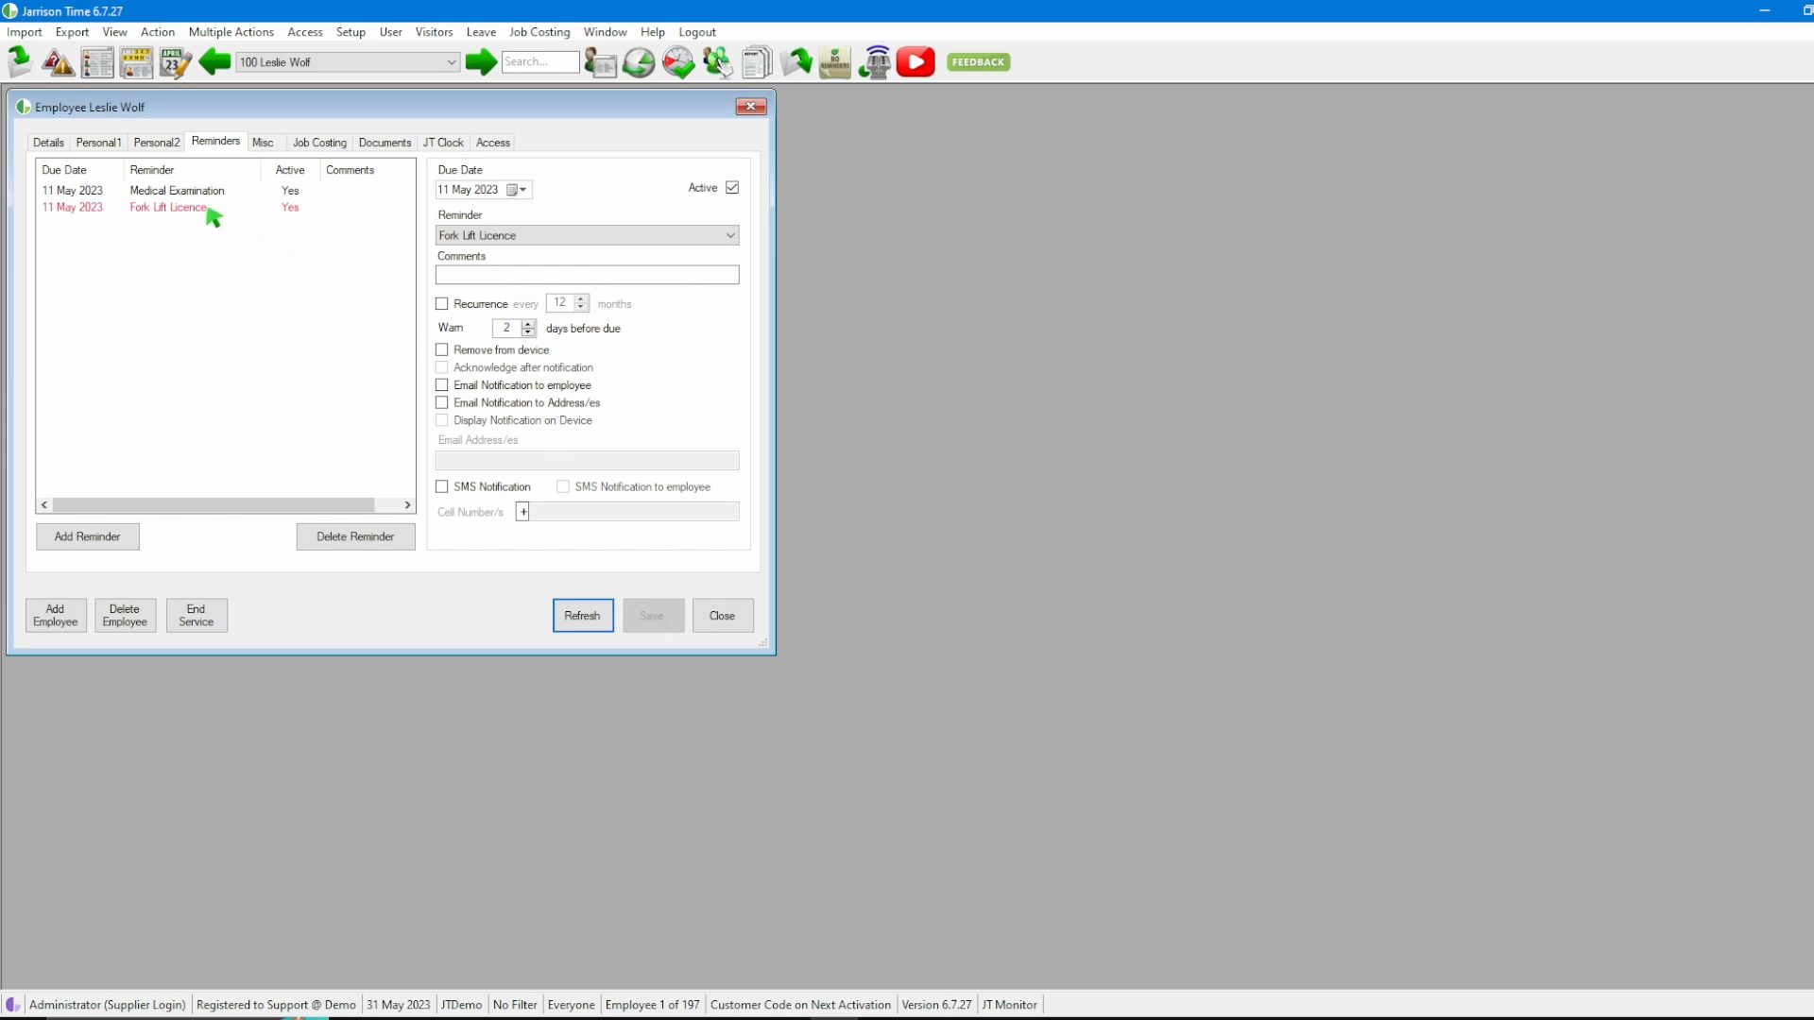
Delete the Fork Lift Licence reminder and save, leaving only Medical Examination.
left_click(173, 207)
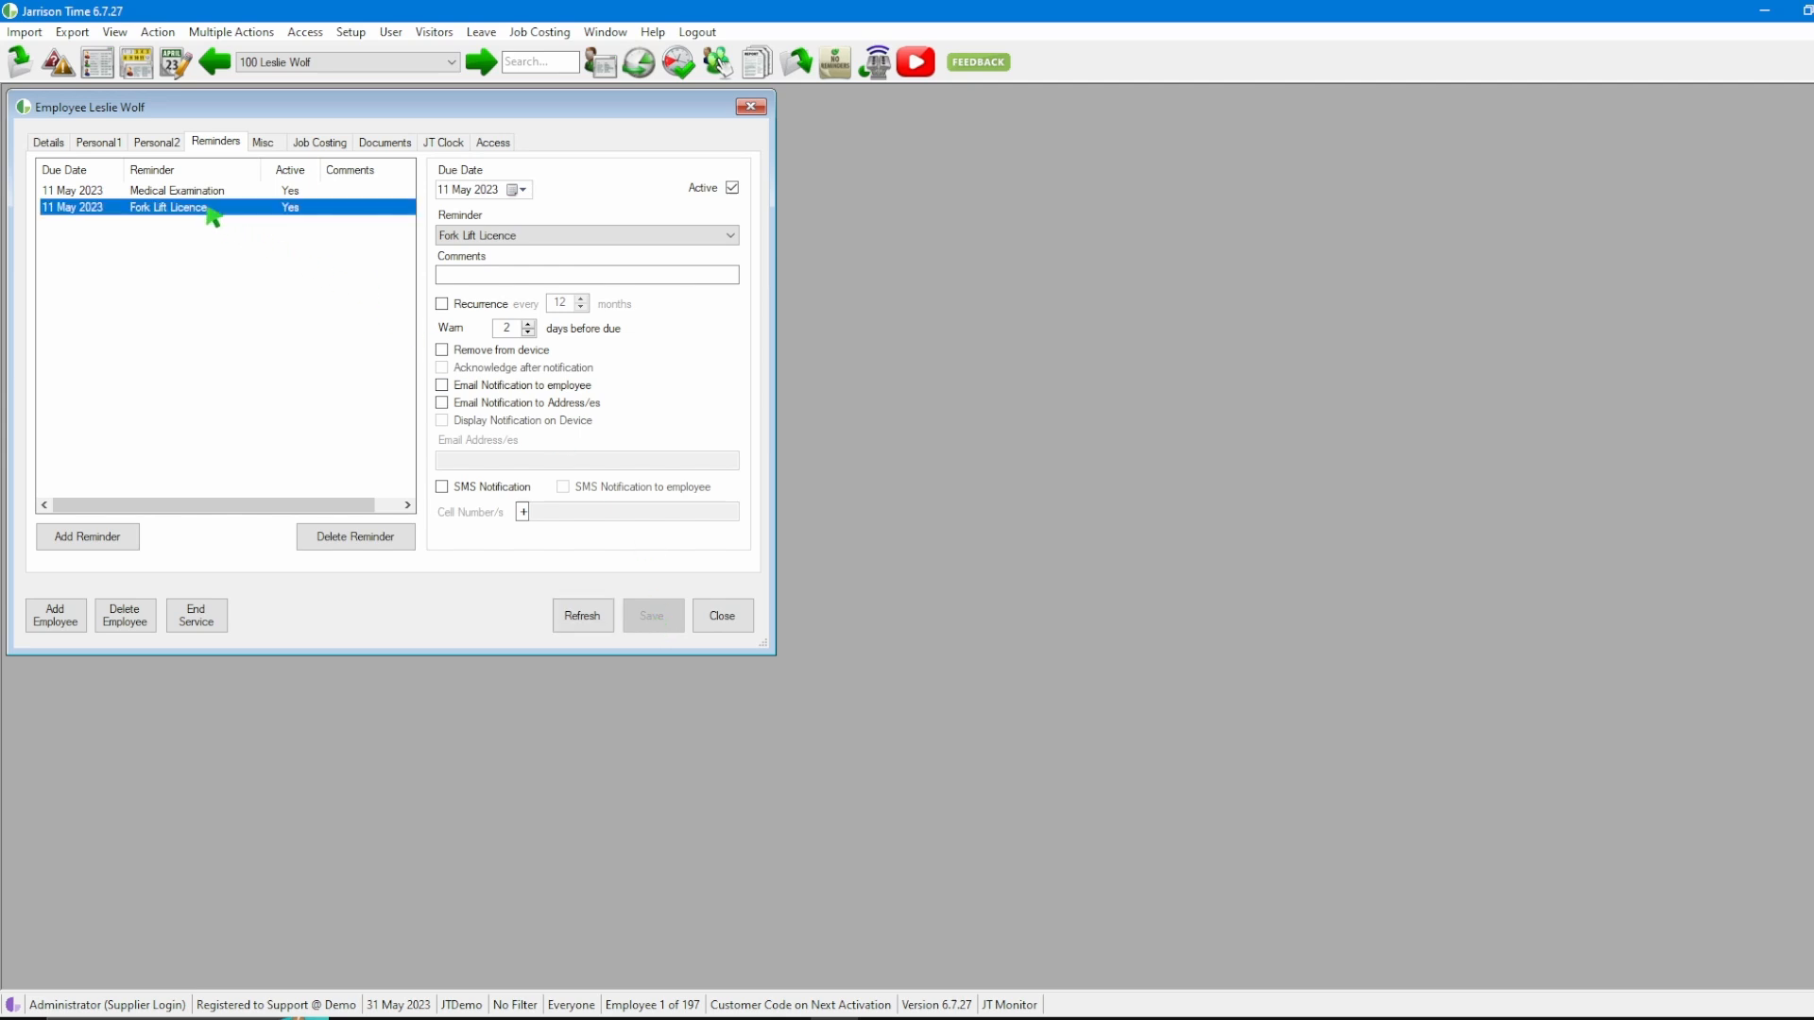
mouse_move(355, 535)
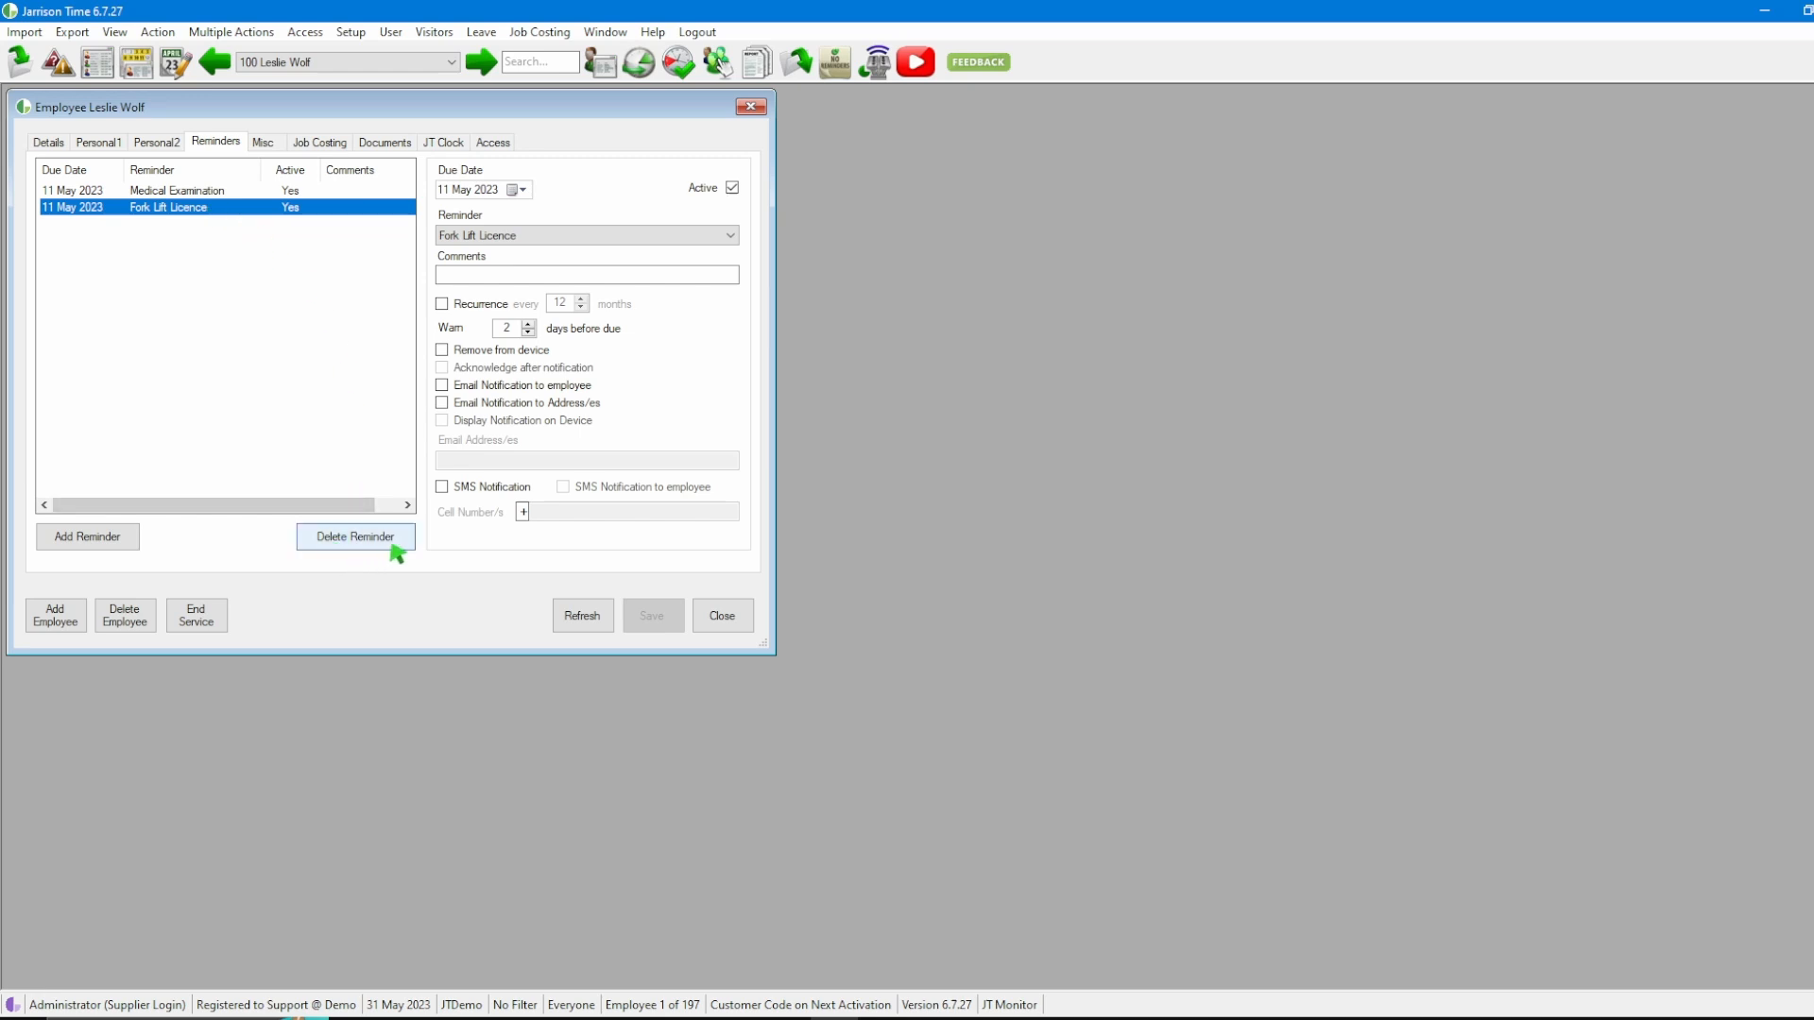
left_click(355, 534)
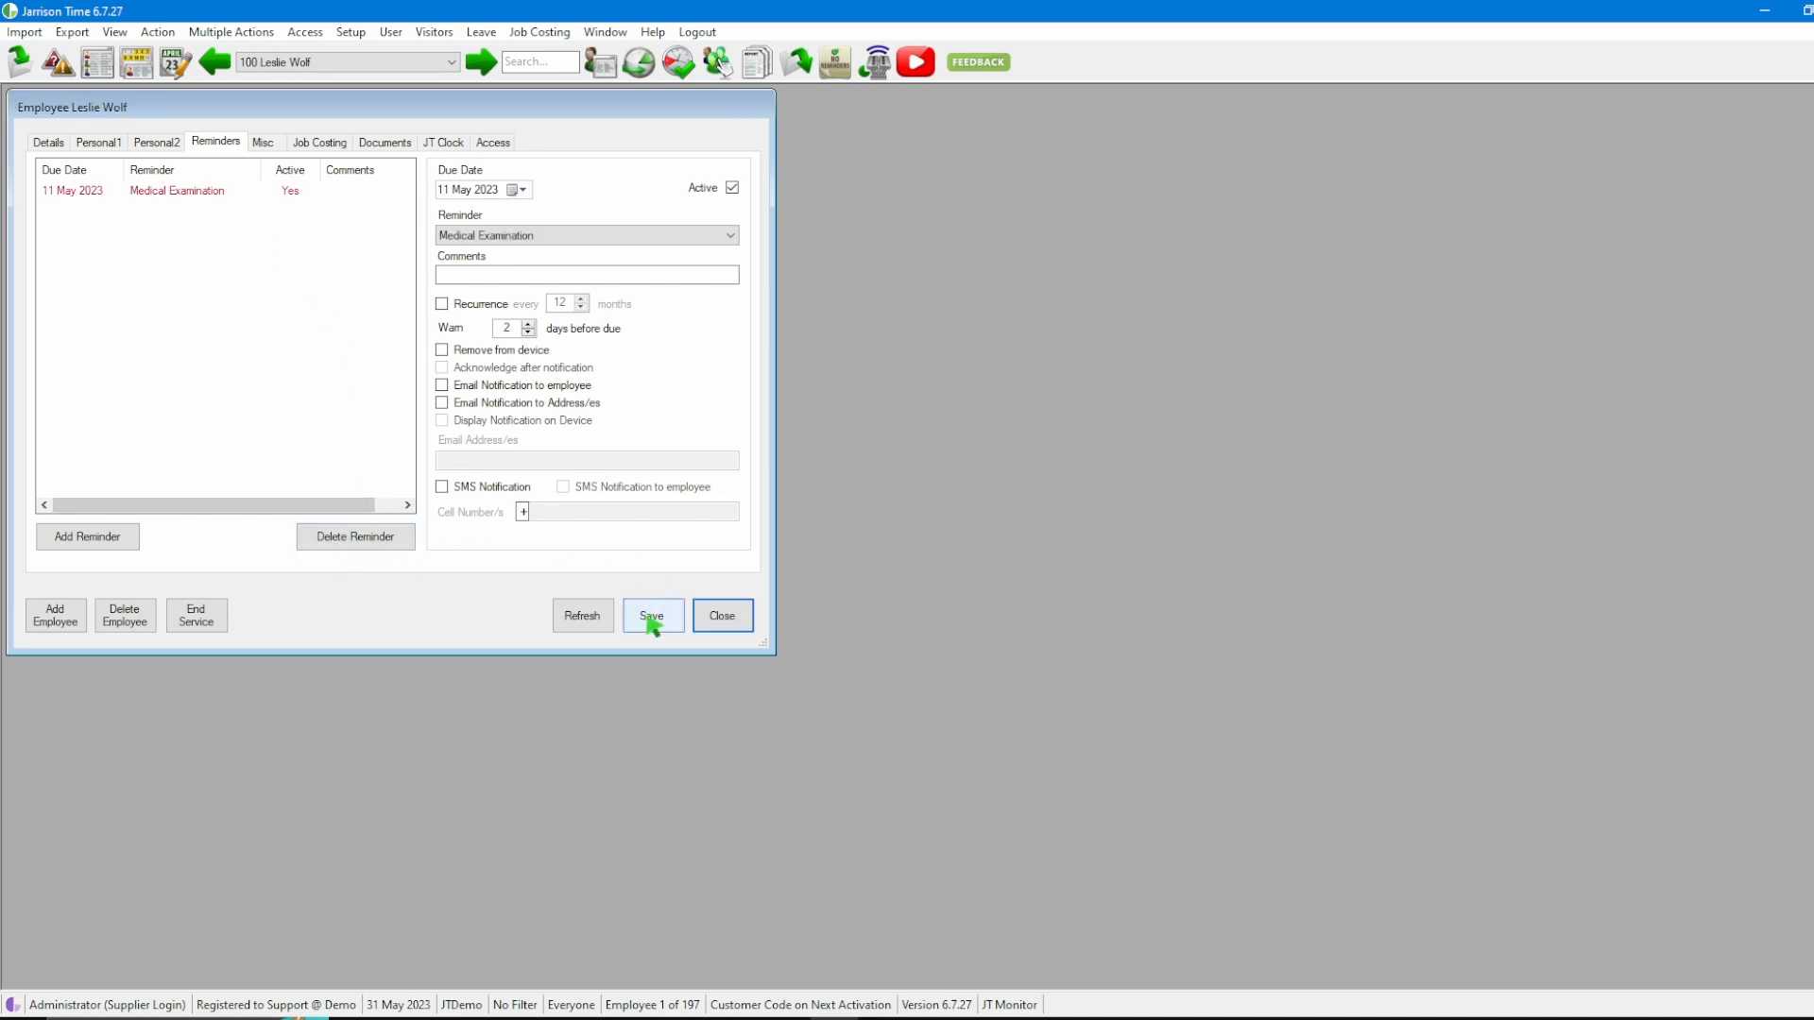
left_click(652, 614)
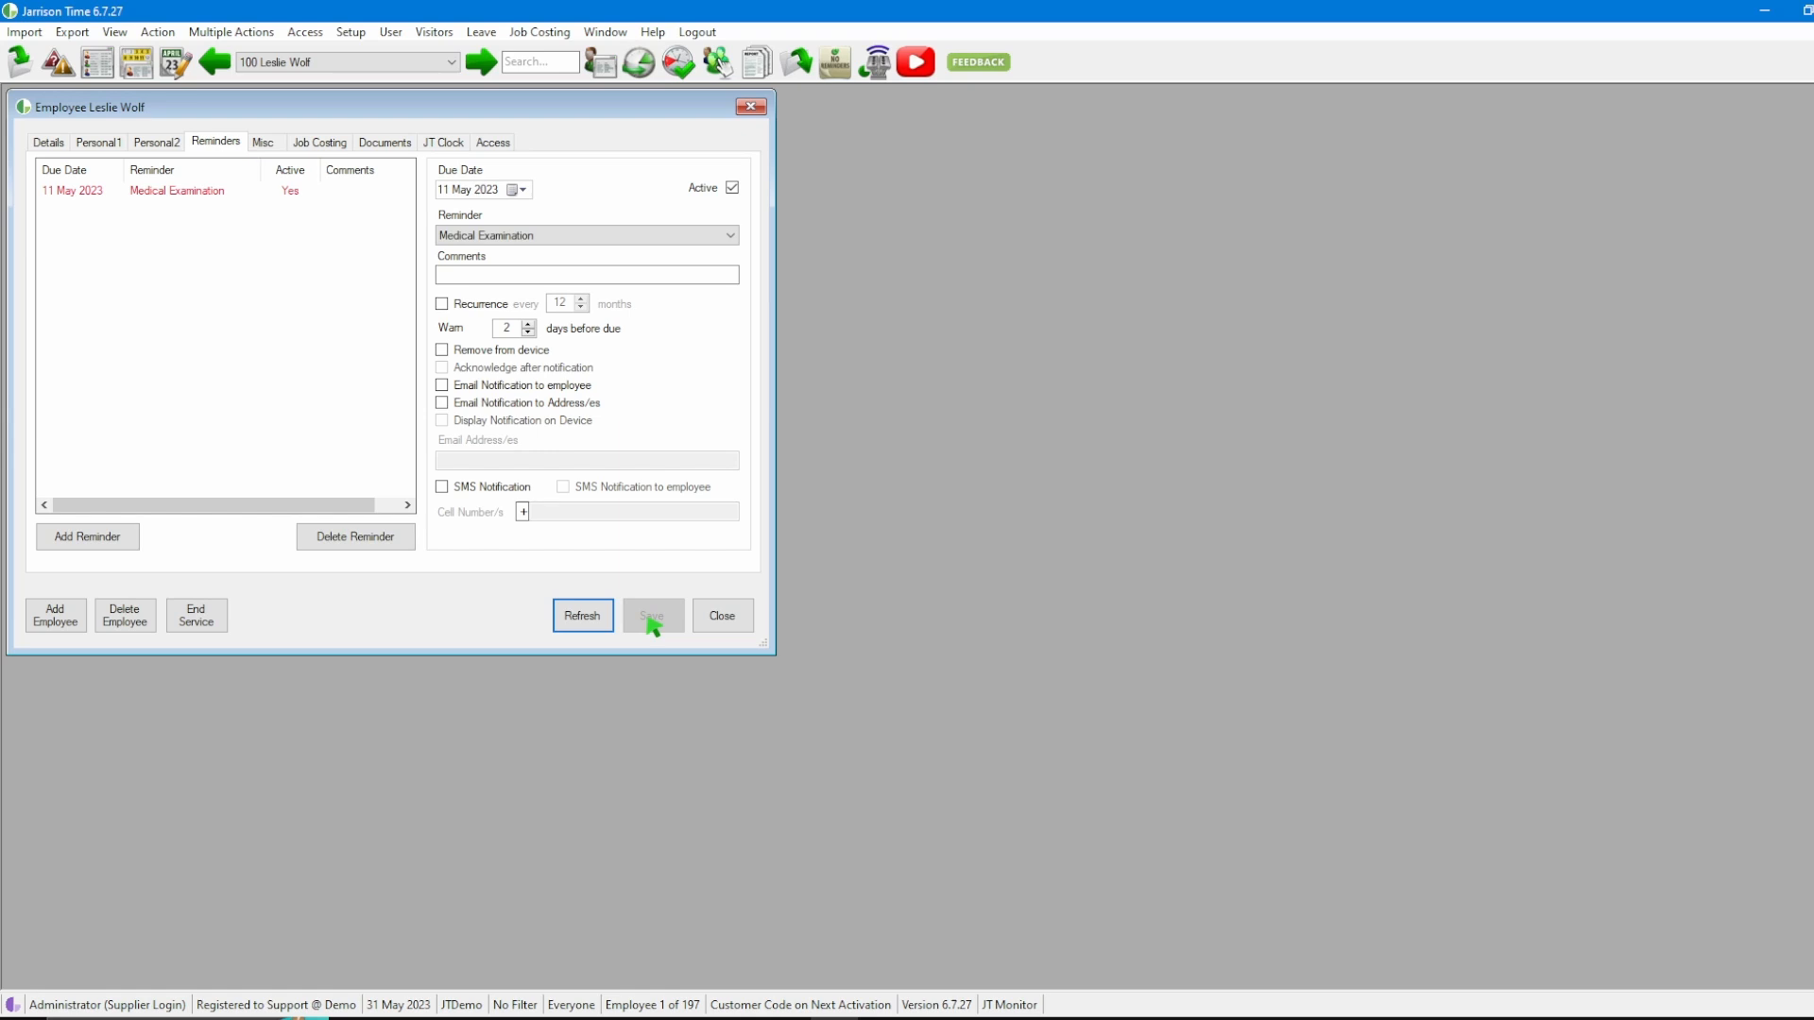